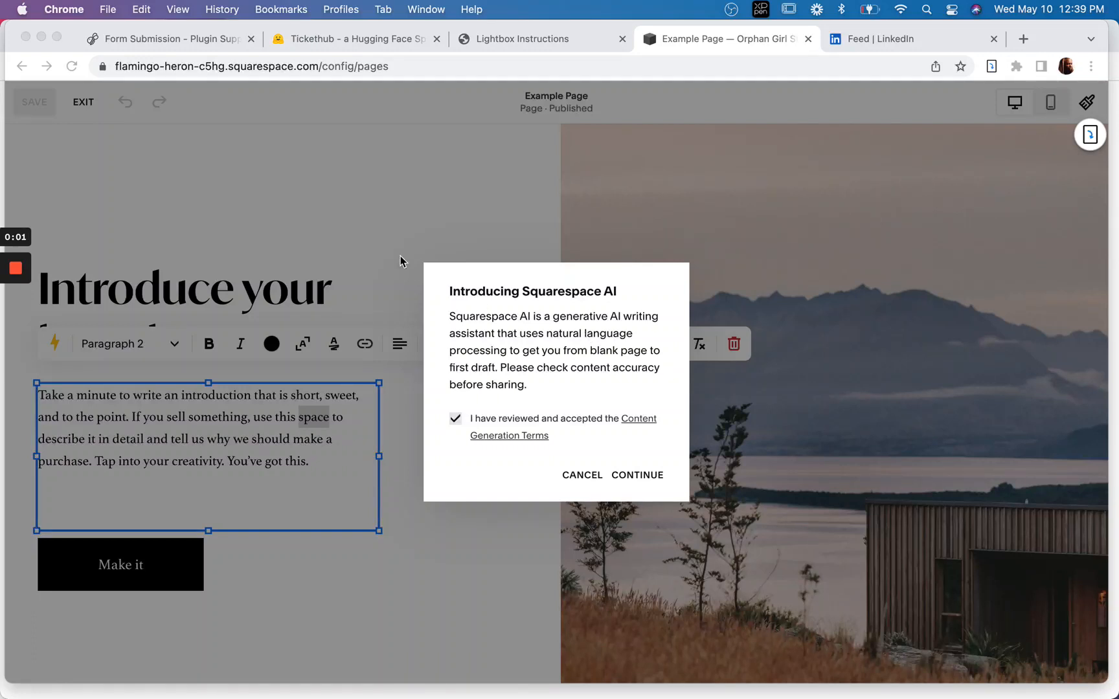
pyautogui.moveTo(631, 193)
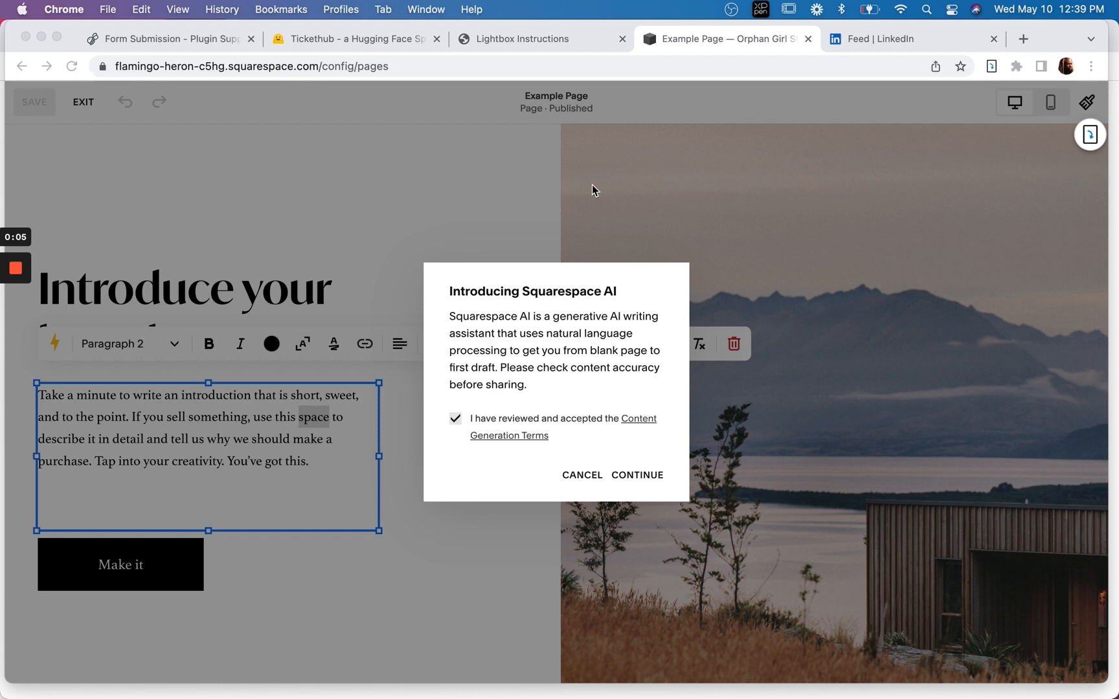
pyautogui.moveTo(52, 351)
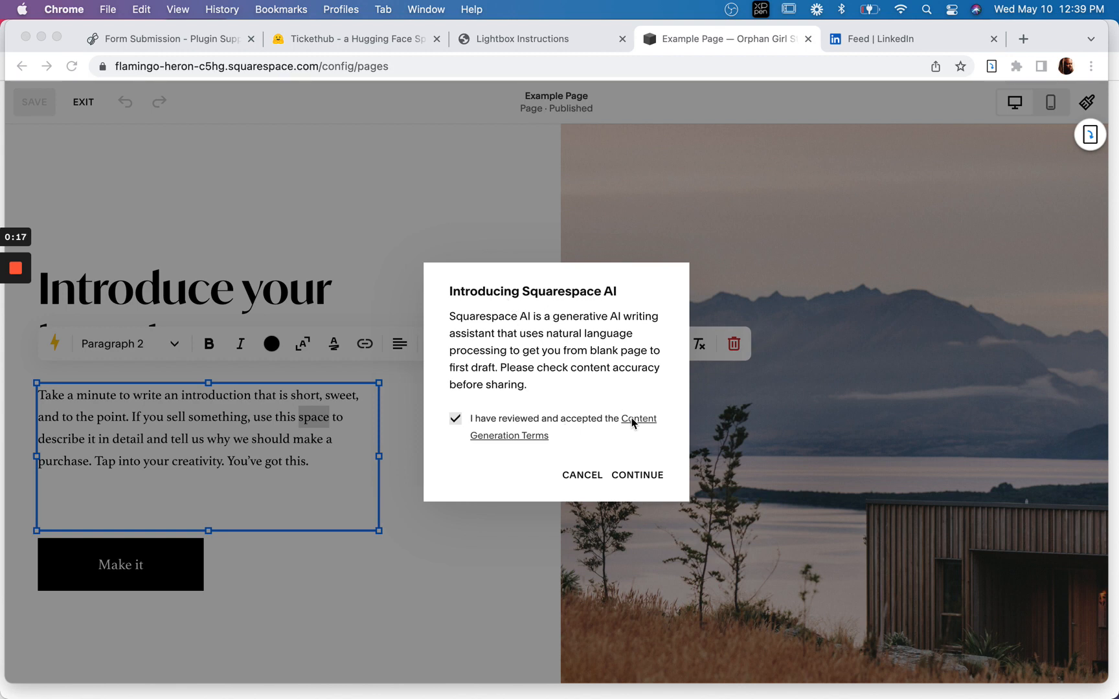
pyautogui.moveTo(558, 324)
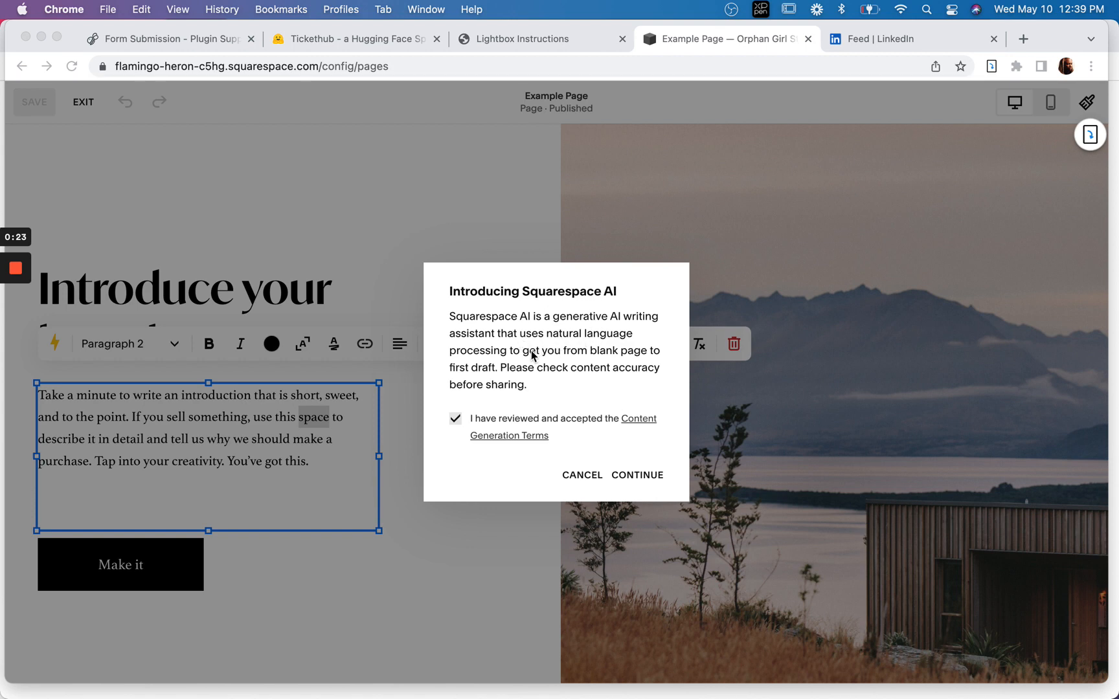
pyautogui.moveTo(586, 370)
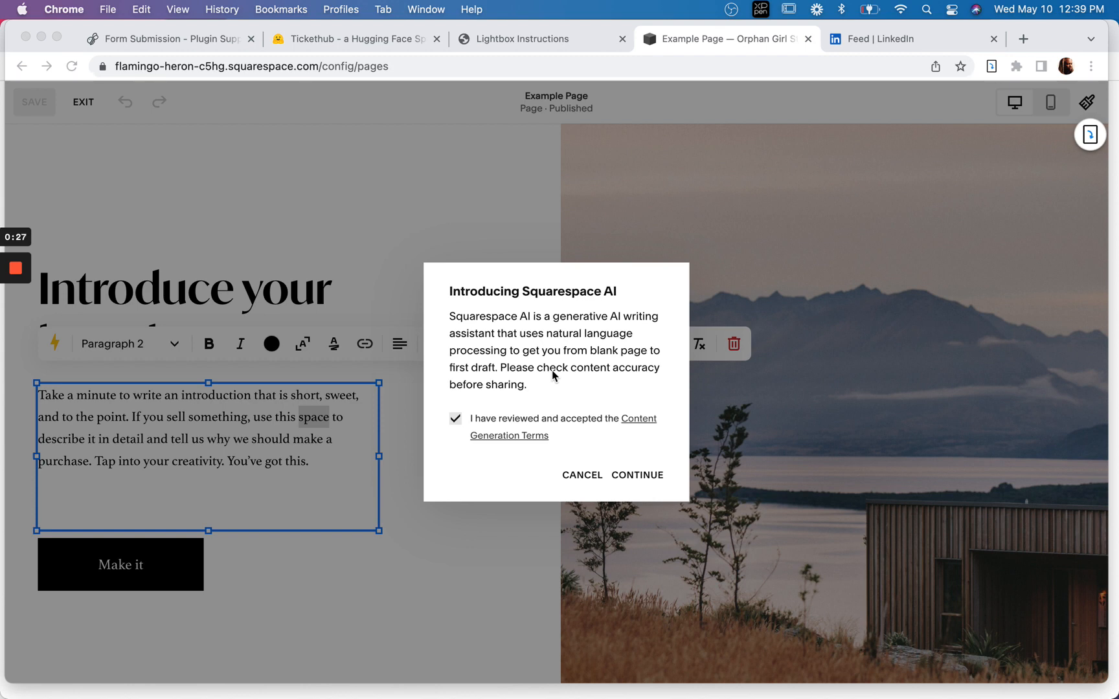
pyautogui.moveTo(580, 383)
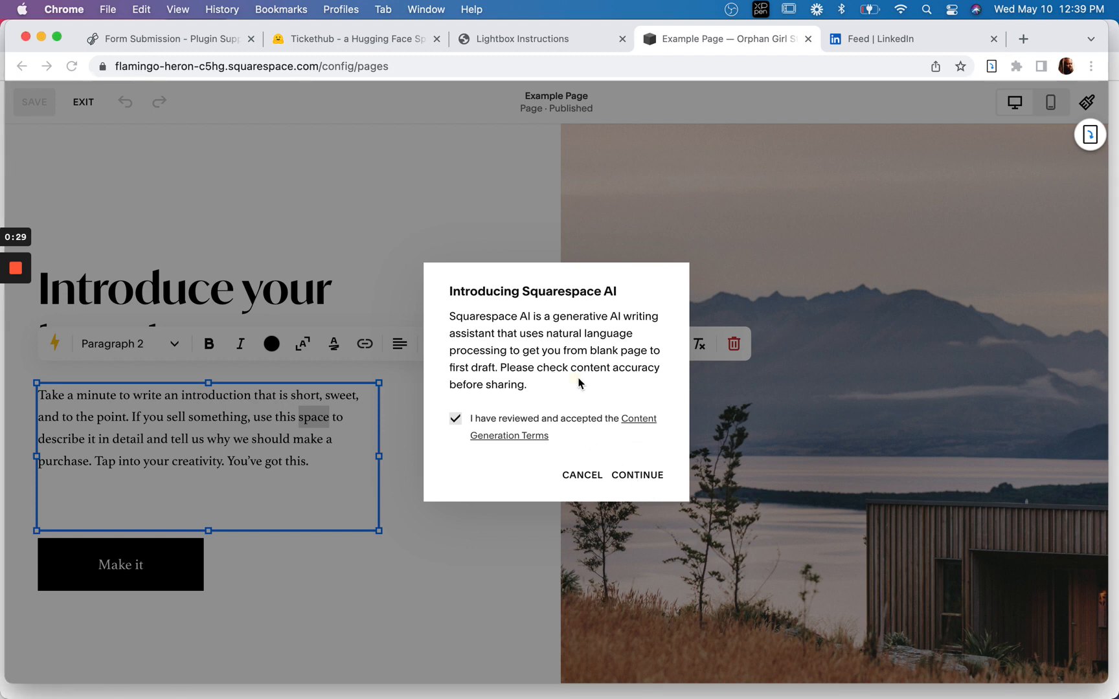
# Accept the AI terms and generate a paragraph from 'Write a paragraph about some random'
pyautogui.click(636, 475)
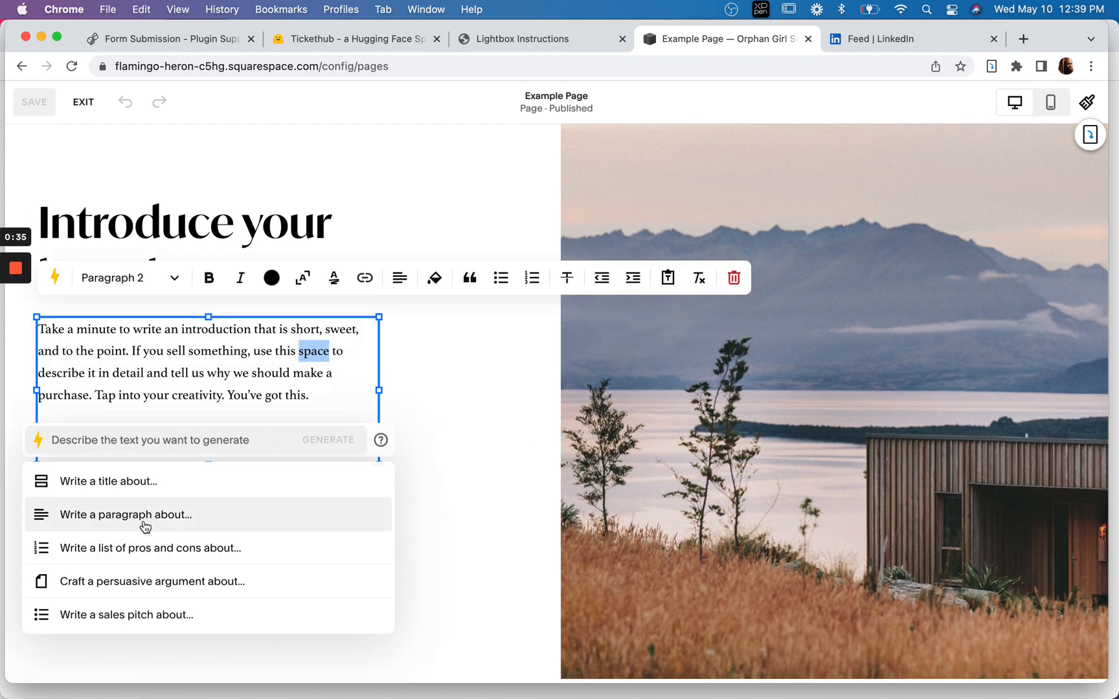
pyautogui.click(131, 515)
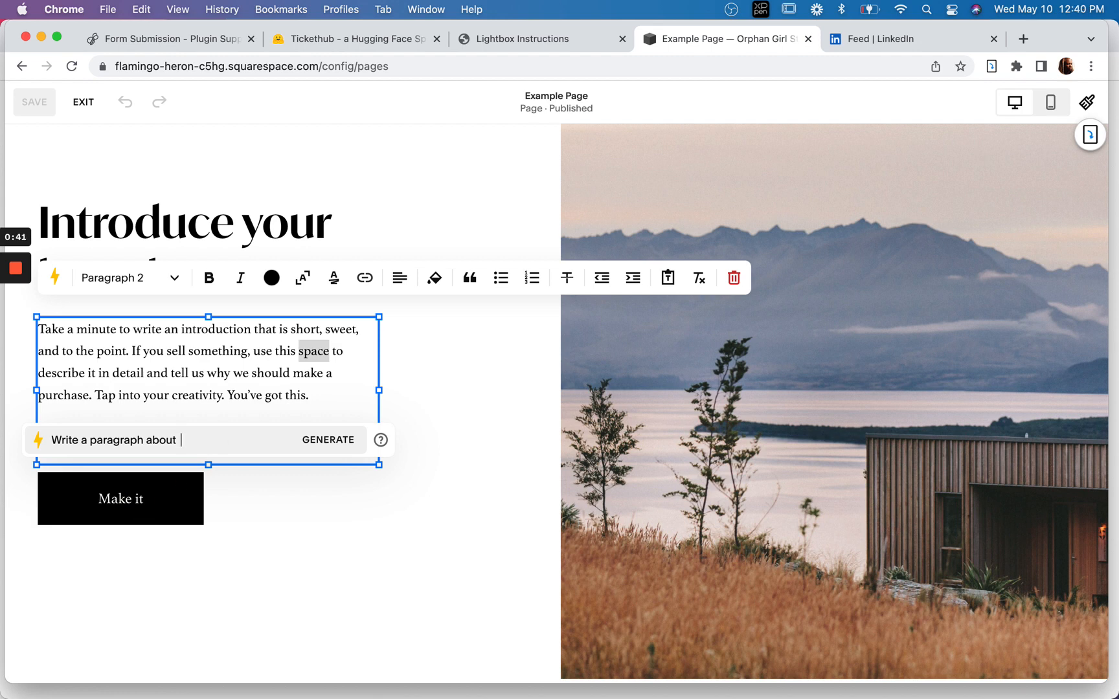
pyautogui.write('some')
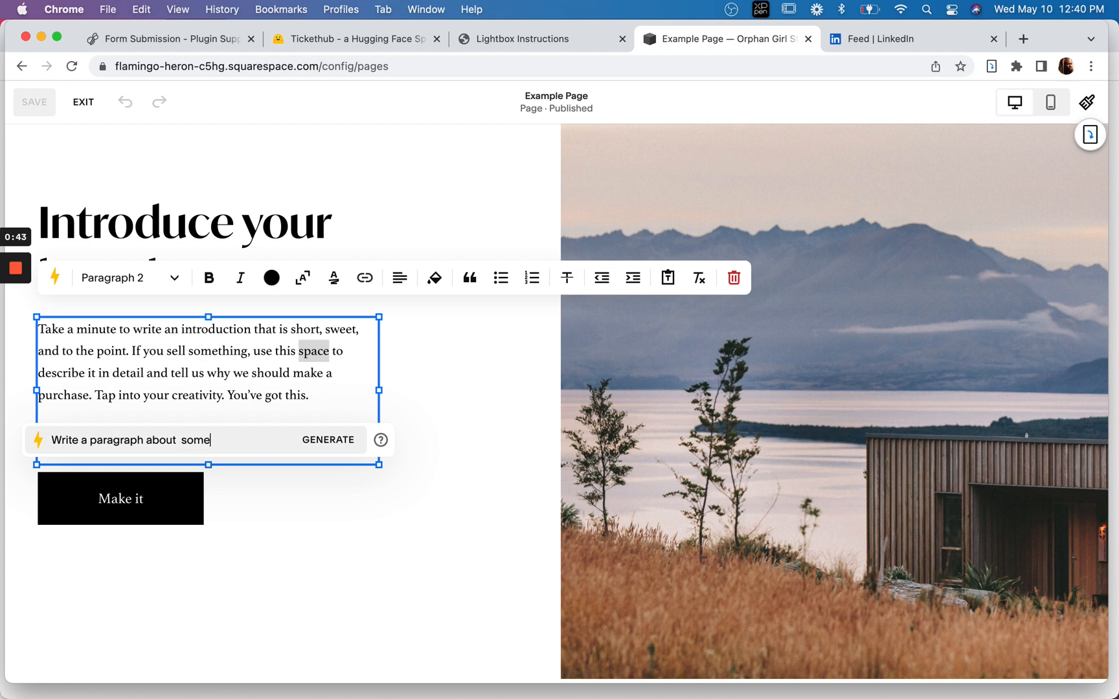
pyautogui.write('random')
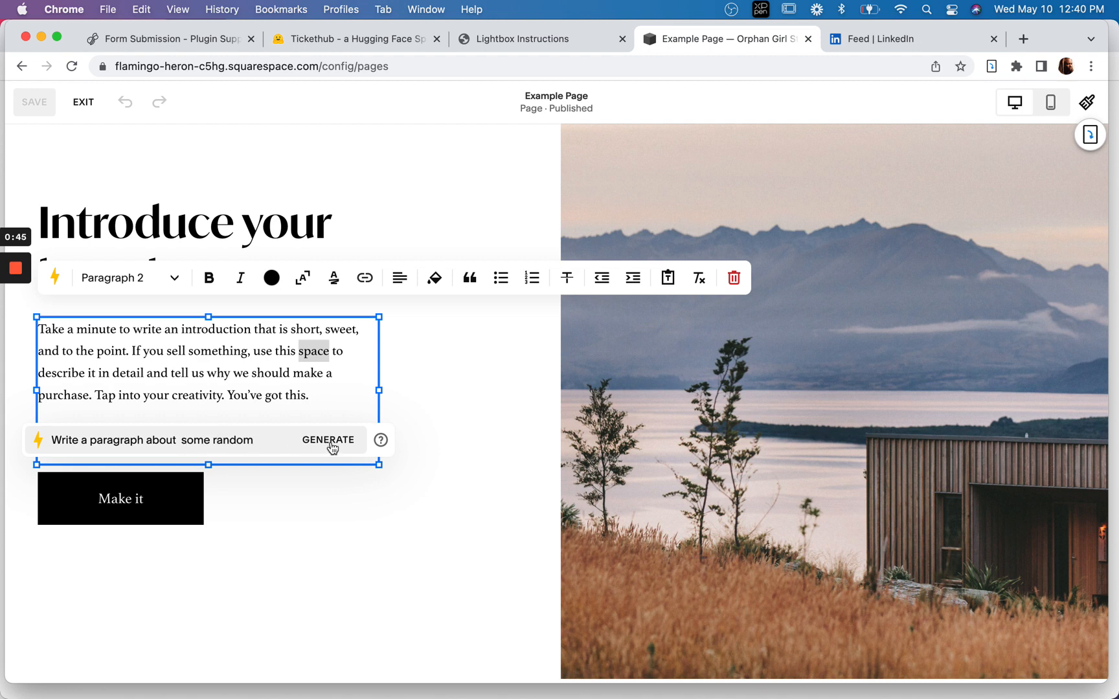
pyautogui.click(328, 439)
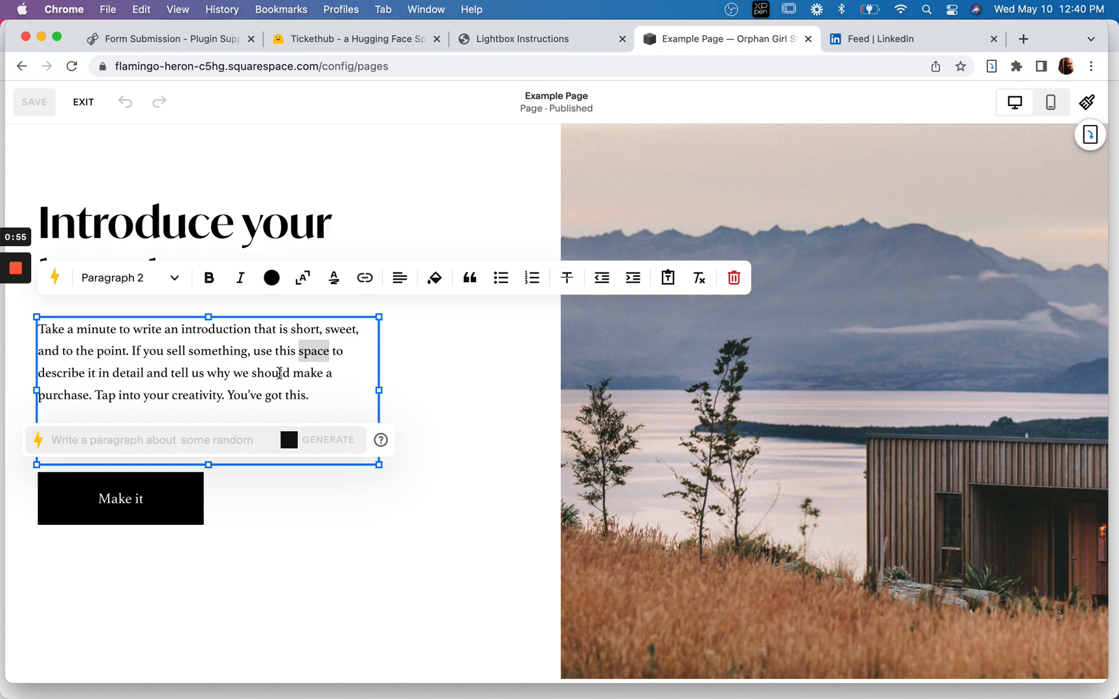
pyautogui.click(328, 440)
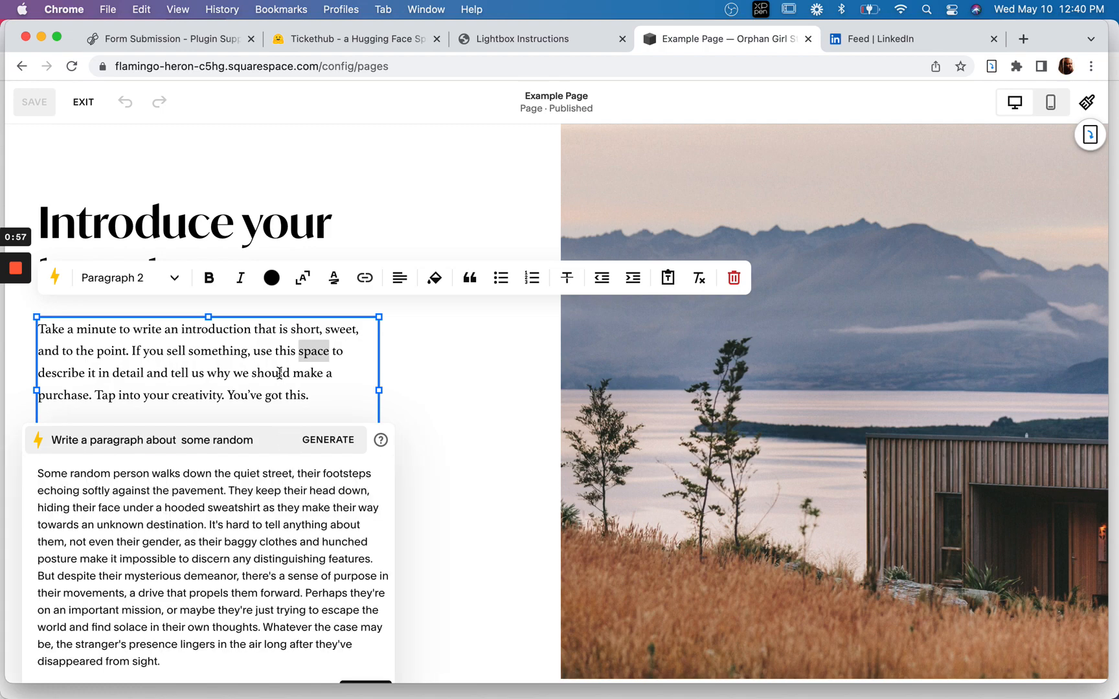
pyautogui.scroll(-3)
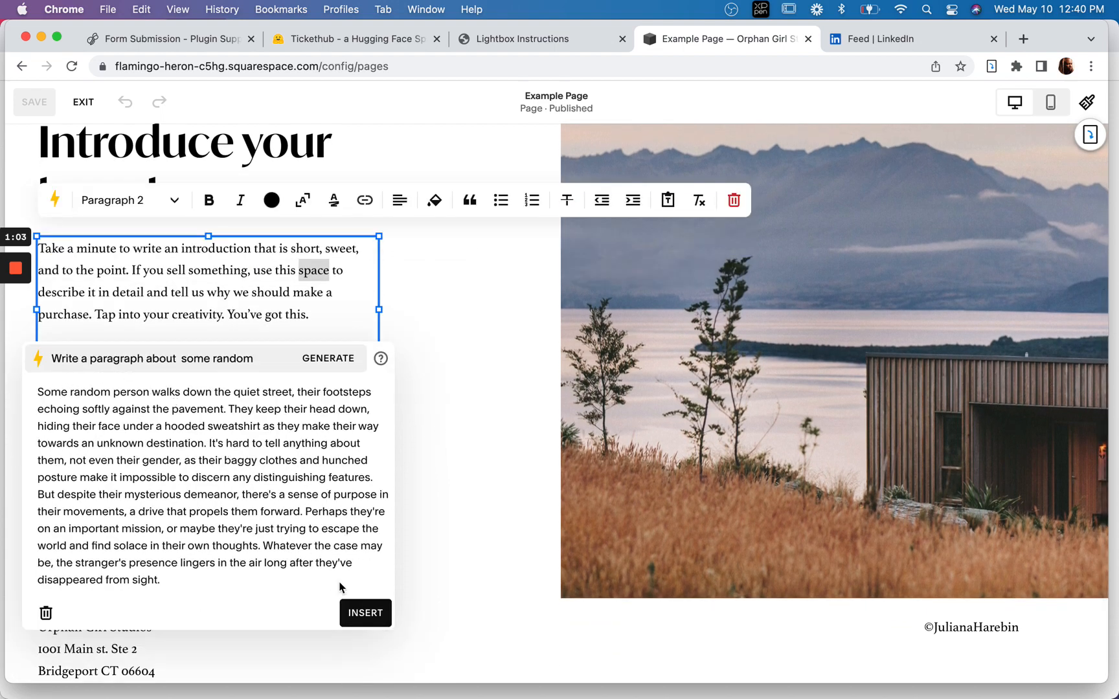
# Insert the AI-generated paragraph into the intro text block
pyautogui.click(365, 613)
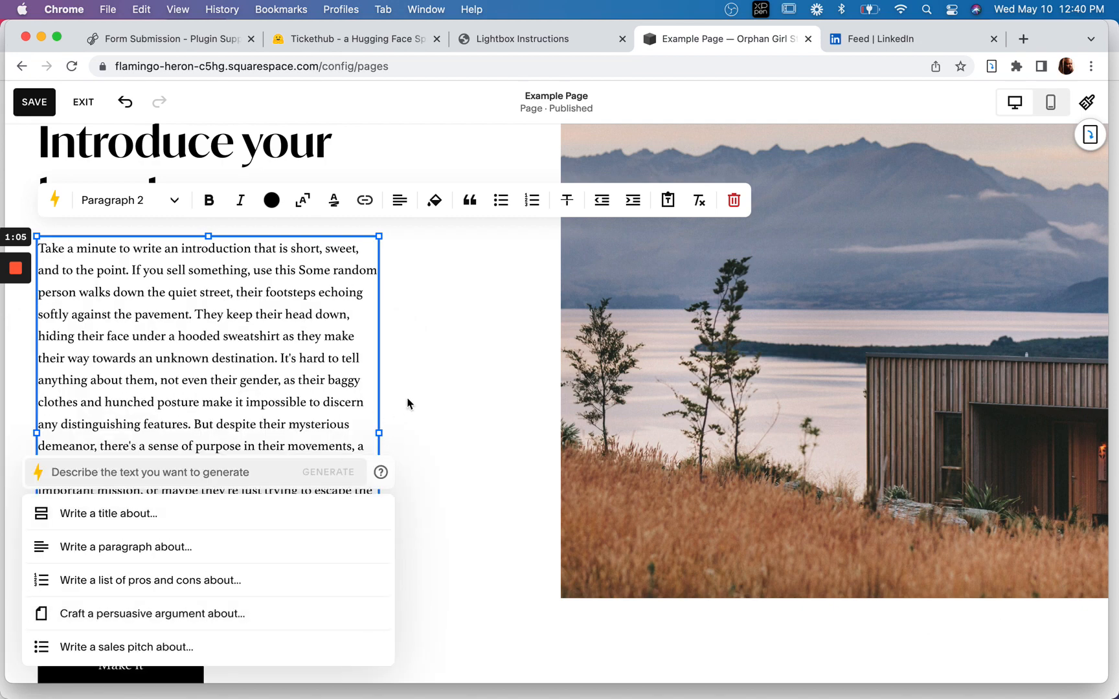
pyautogui.scroll(-3)
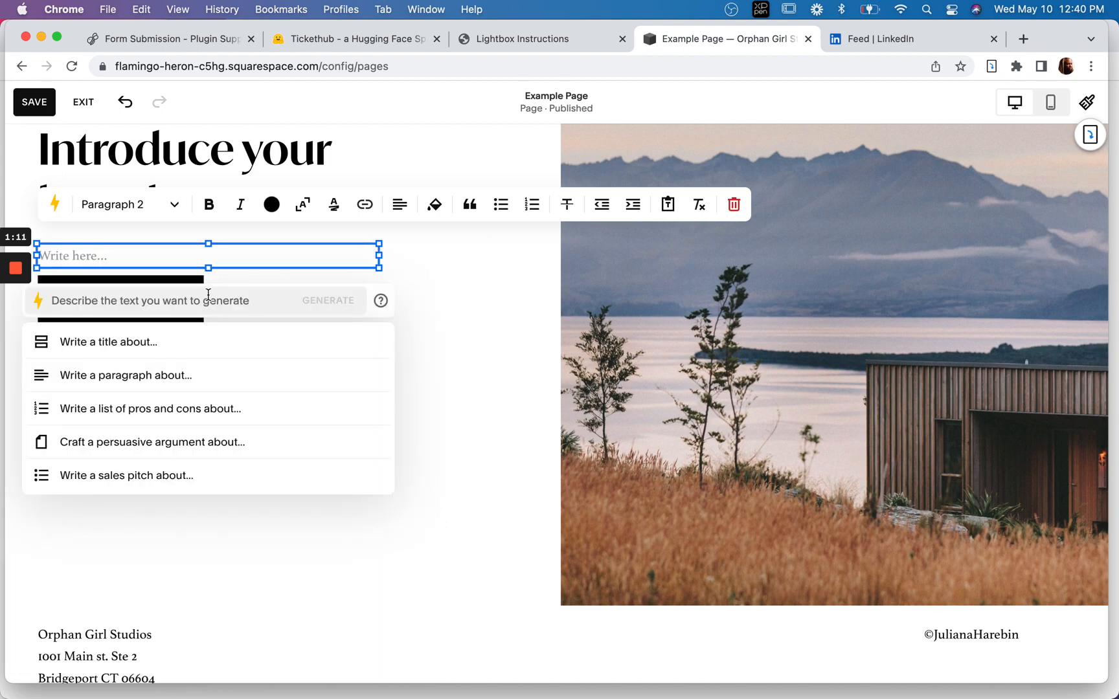
pyautogui.moveTo(391, 258)
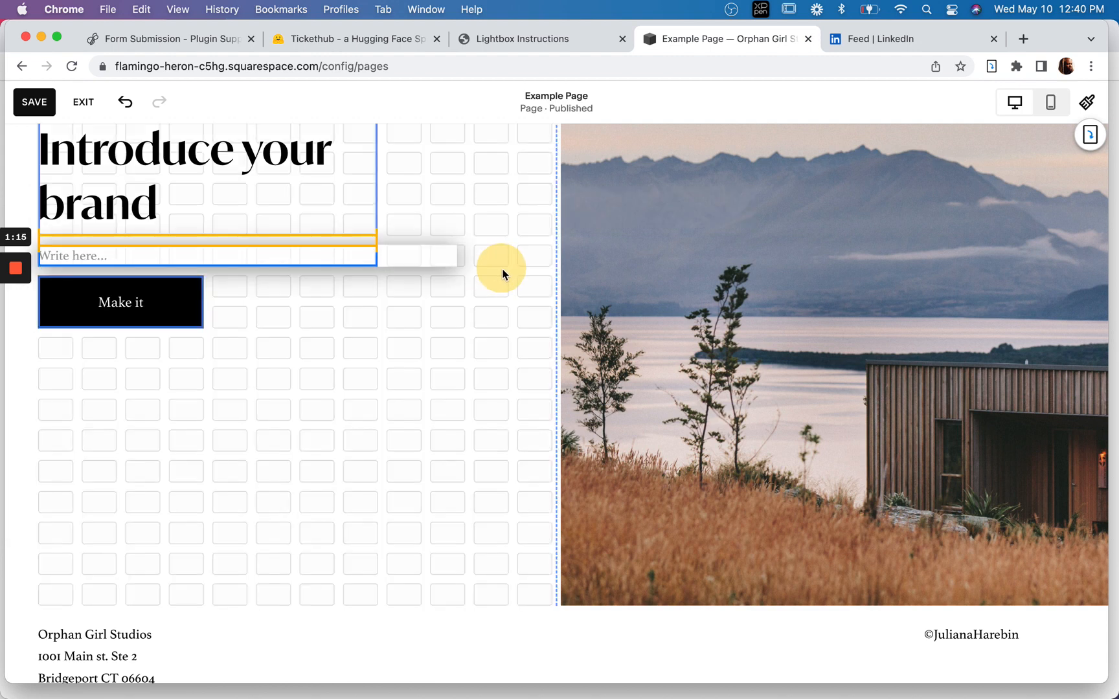
# In the empty block, choose 'Craft a persuasive argument about…' and enter a Squarespace prompt
pyautogui.click(207, 256)
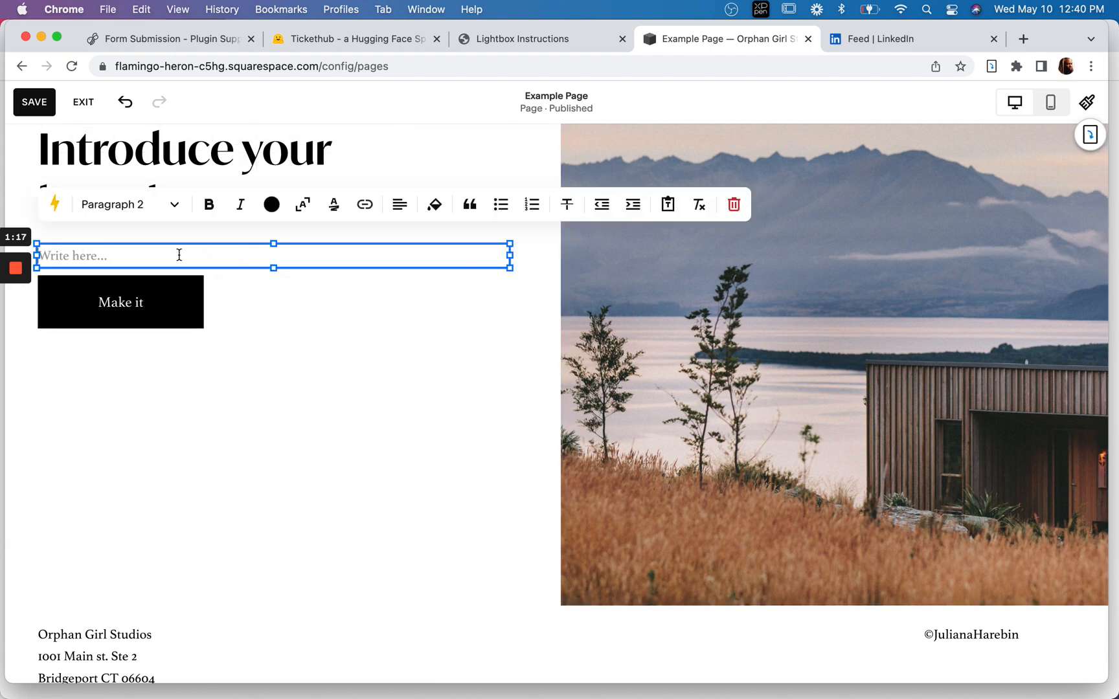
pyautogui.moveTo(54, 204)
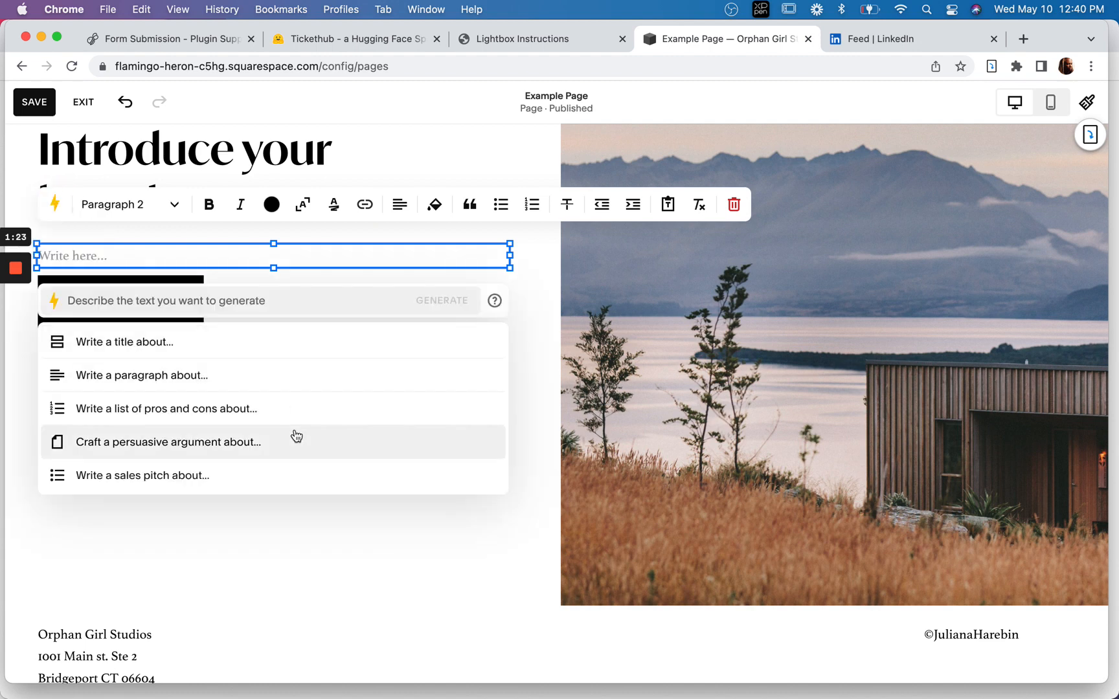
pyautogui.moveTo(129, 483)
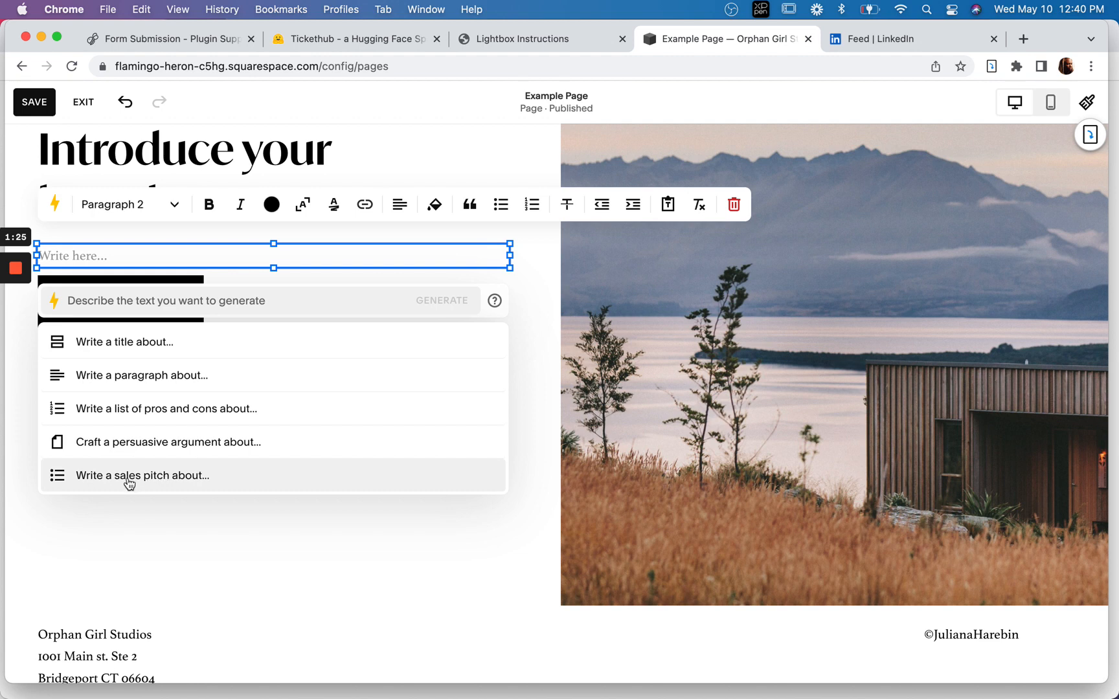
pyautogui.moveTo(135, 441)
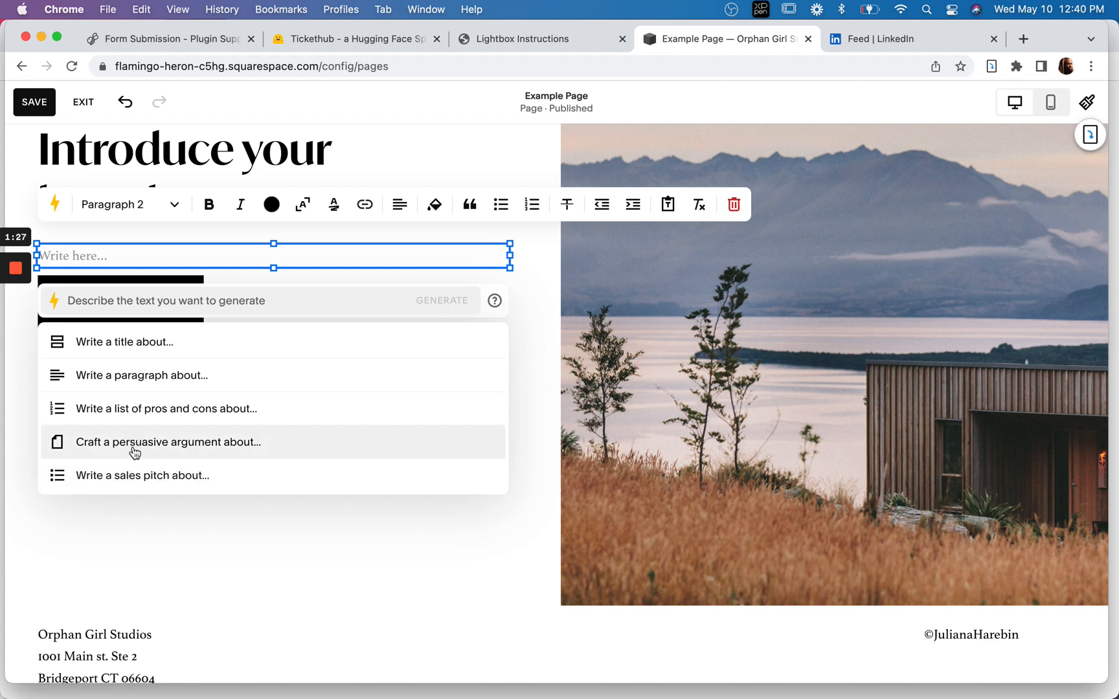
pyautogui.click(141, 475)
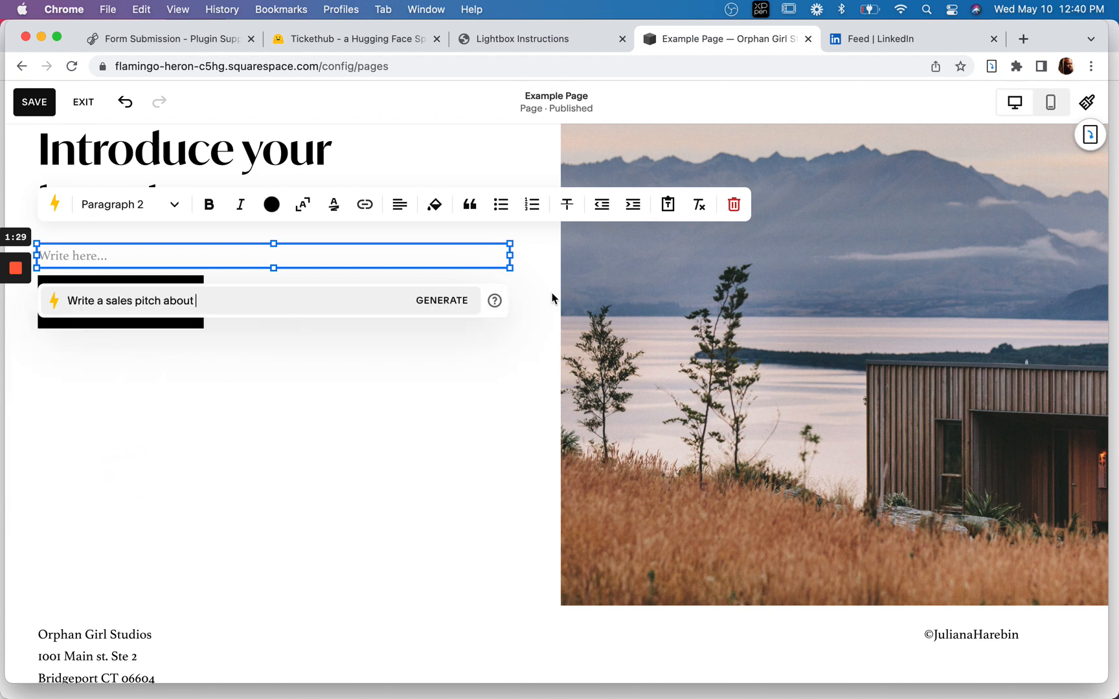
pyautogui.moveTo(270, 294)
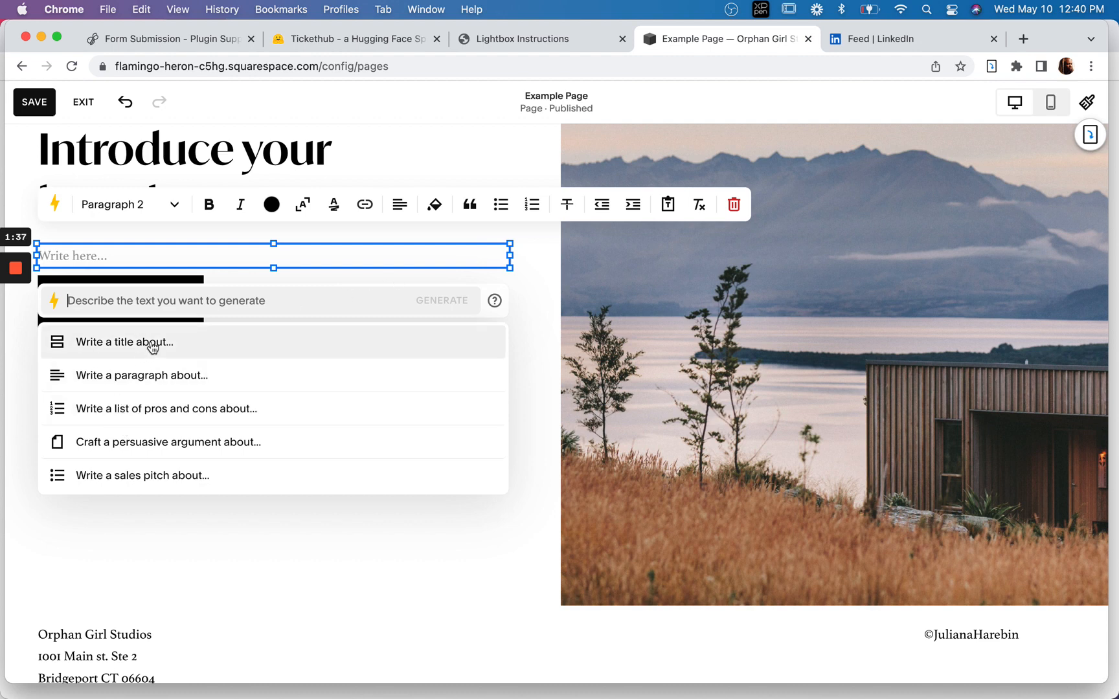
pyautogui.moveTo(147, 408)
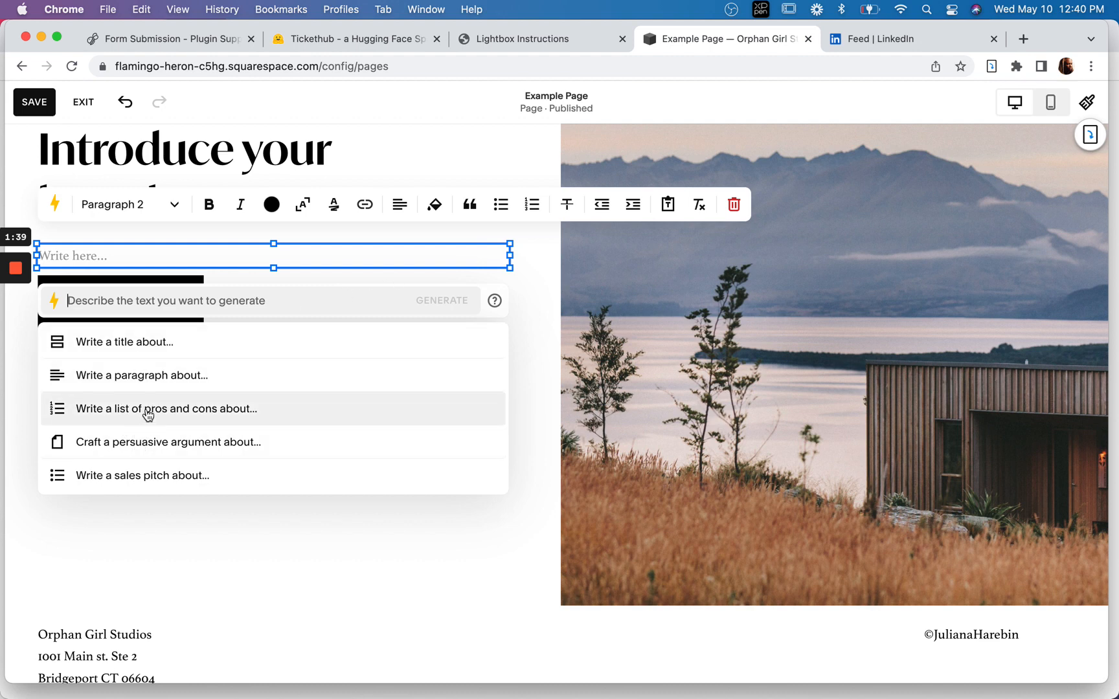
pyautogui.moveTo(135, 450)
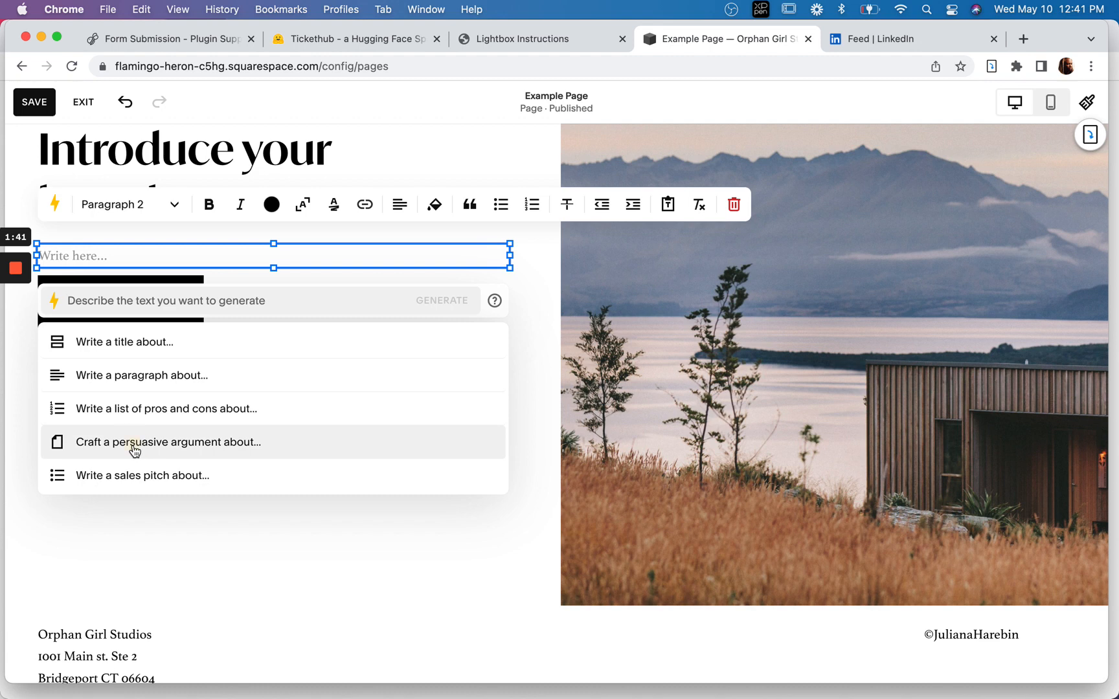
pyautogui.click(169, 442)
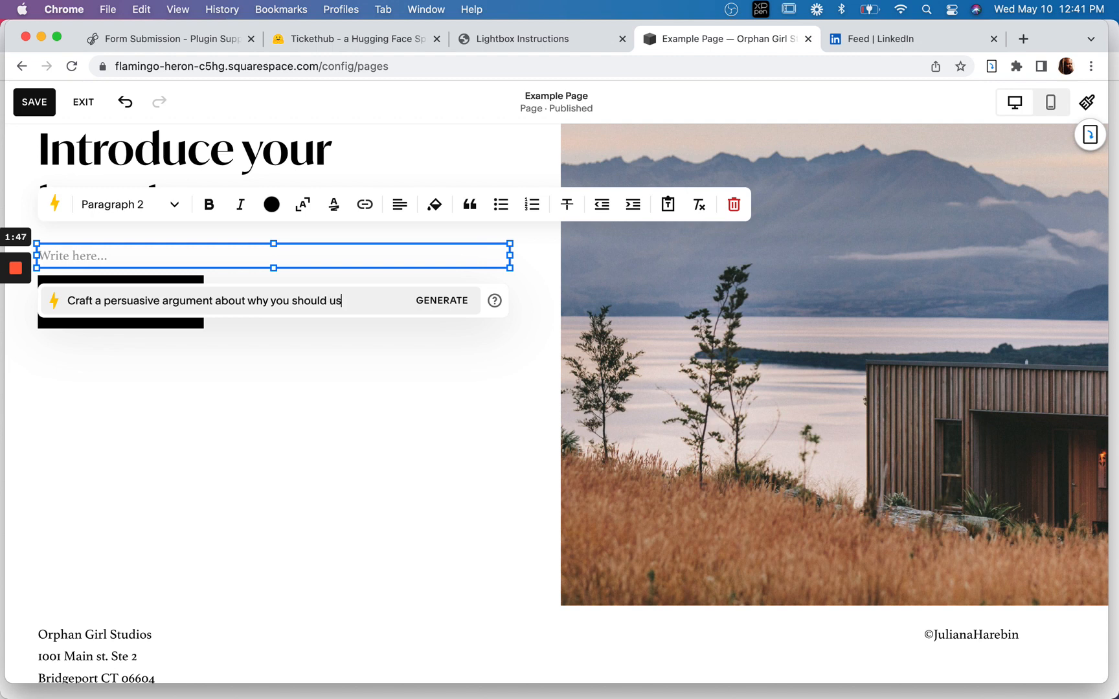
pyautogui.write('ing squa')
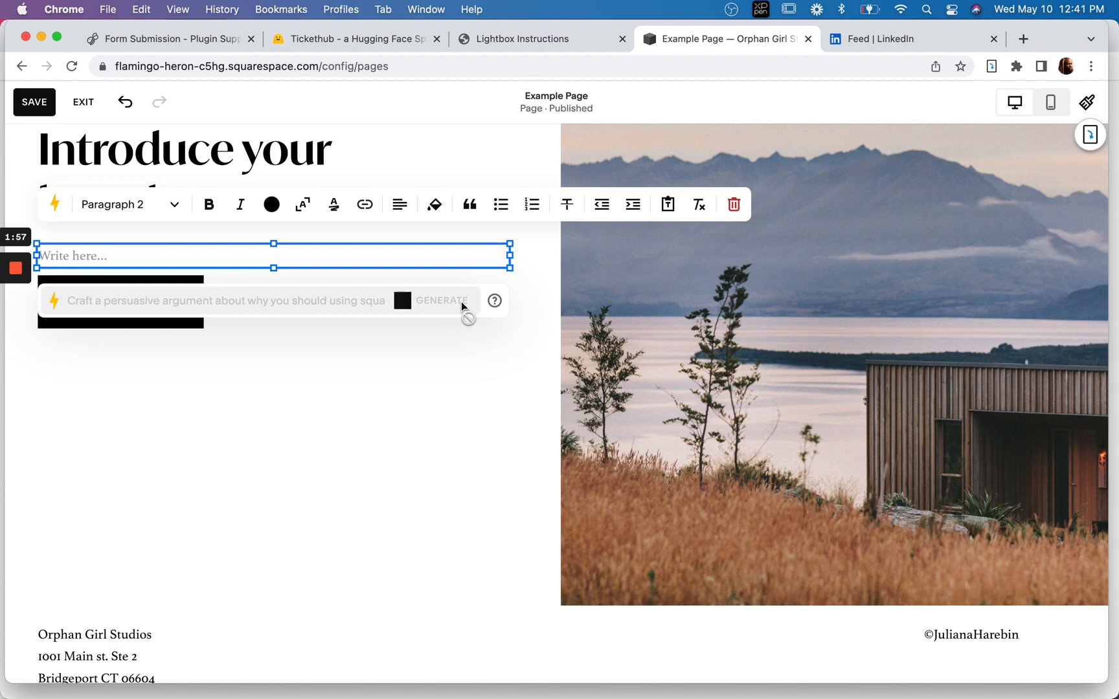
# View the About Squarespace AI notice and open Content Generation Terms in a new tab
pyautogui.click(494, 301)
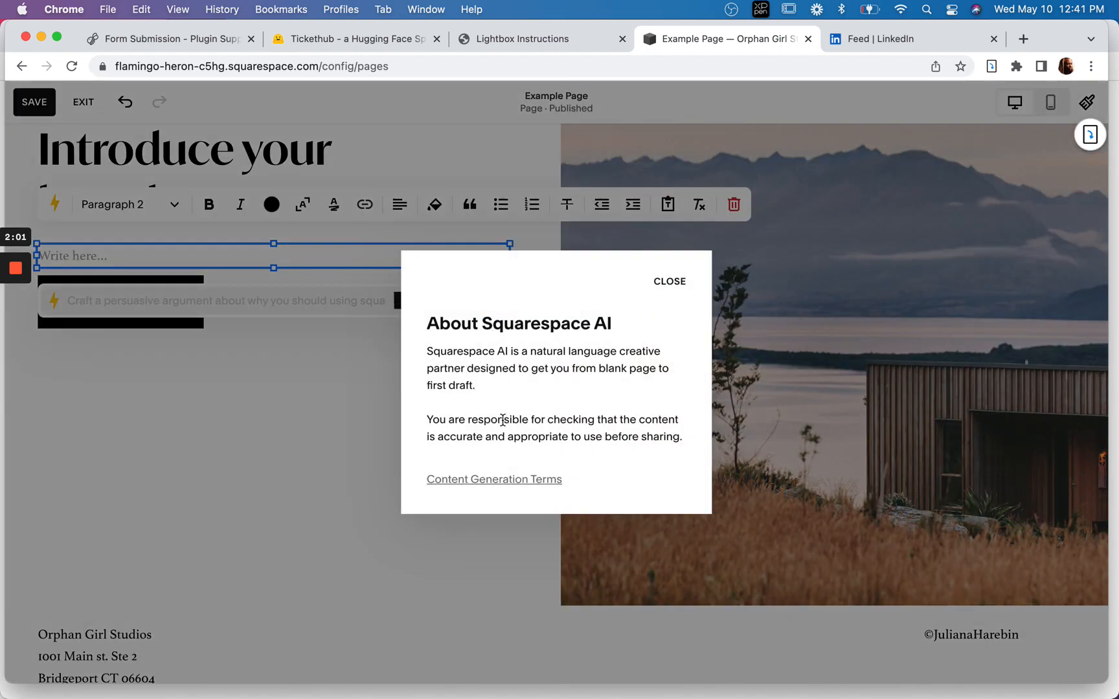
pyautogui.moveTo(493, 478)
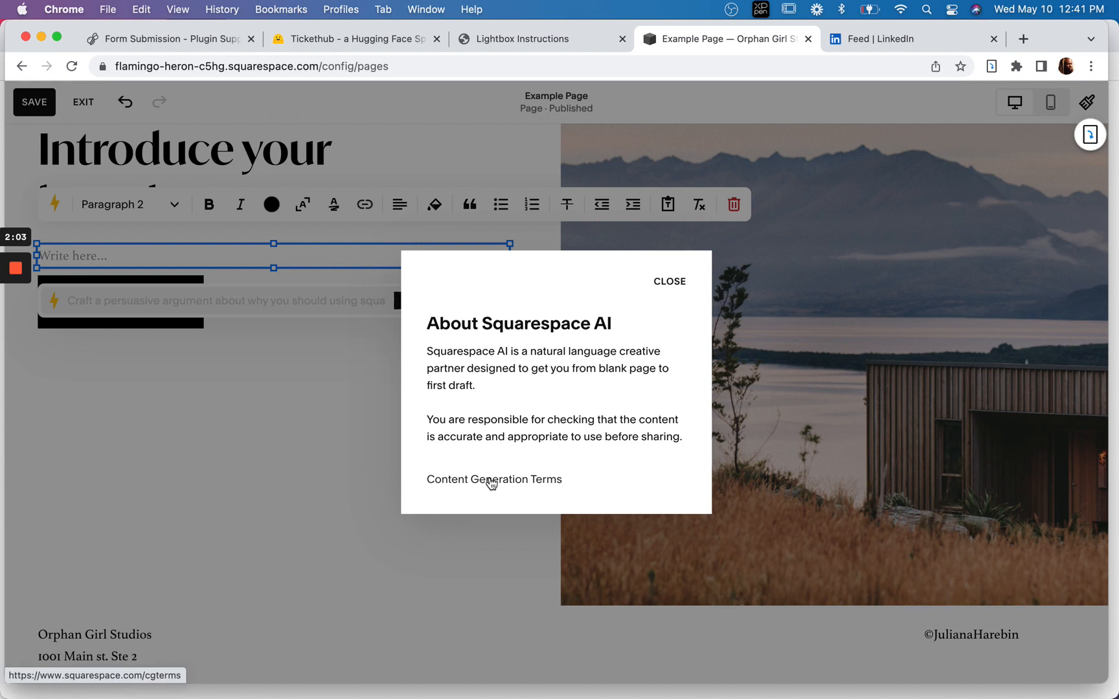
pyautogui.click(493, 478)
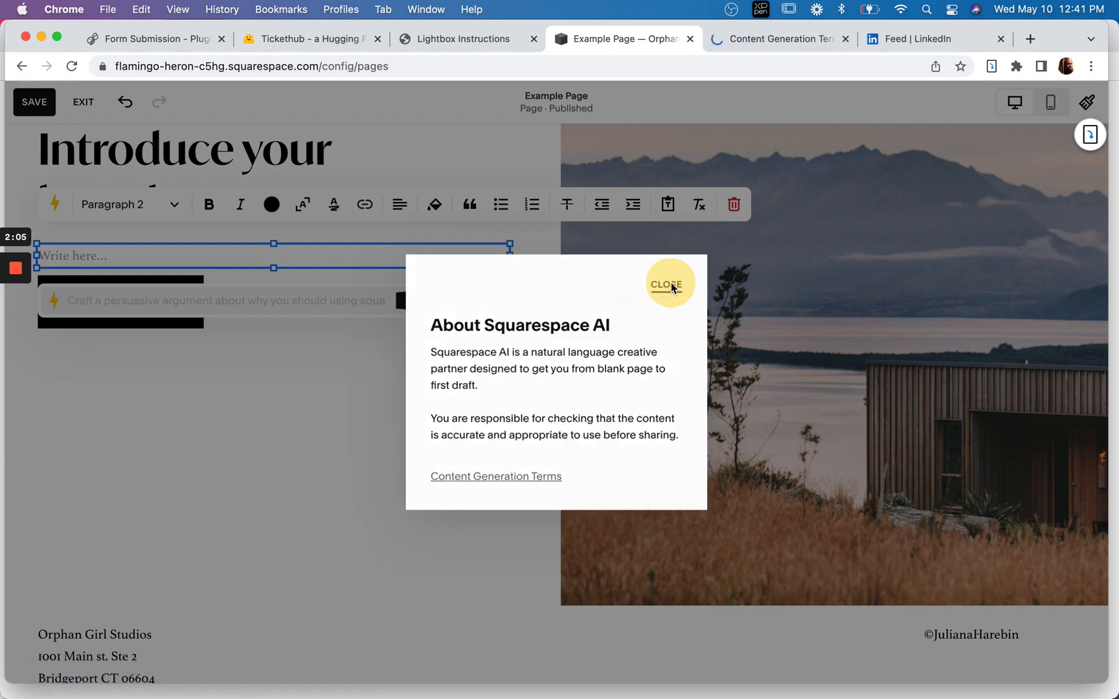
pyautogui.click(495, 476)
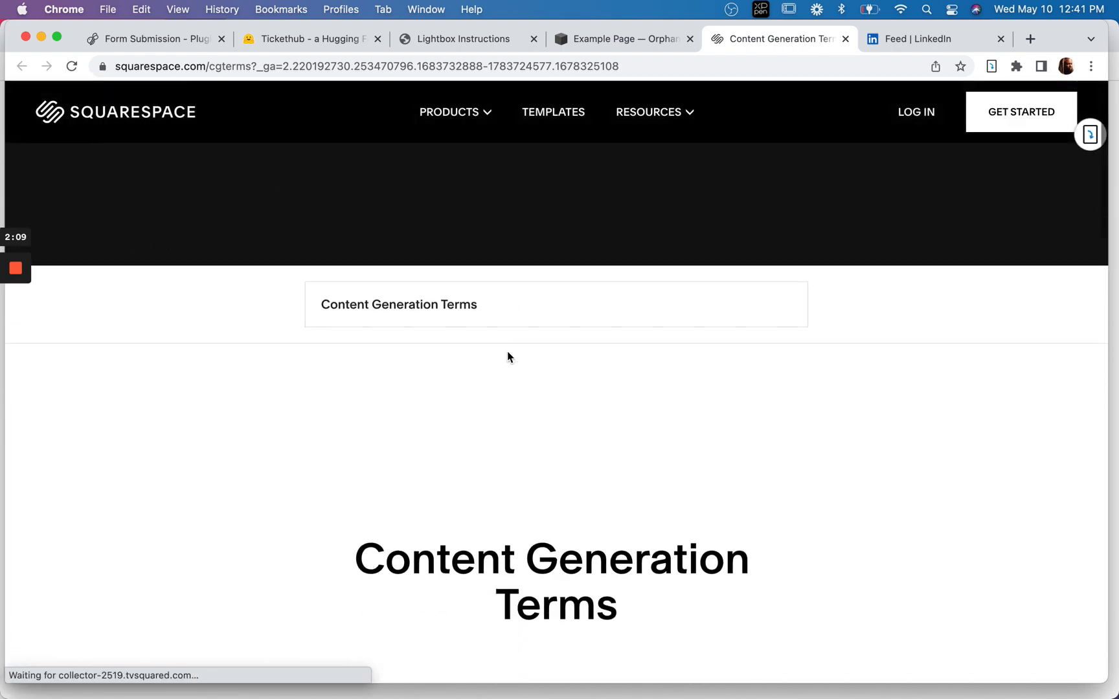
pyautogui.scroll(-3)
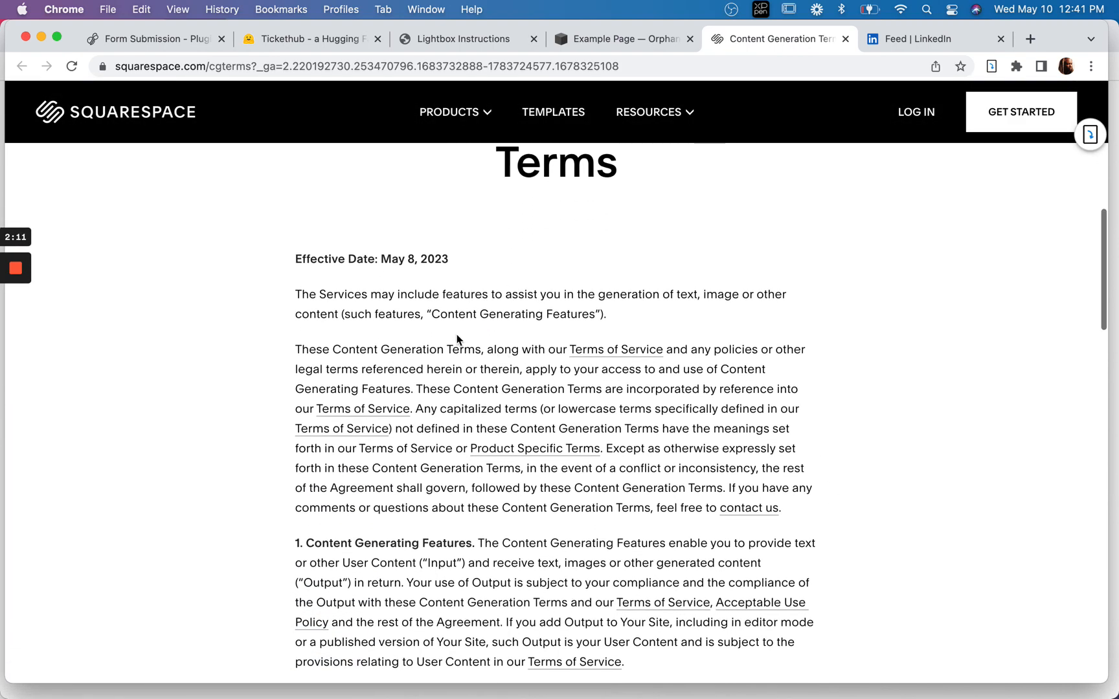
pyautogui.scroll(-3)
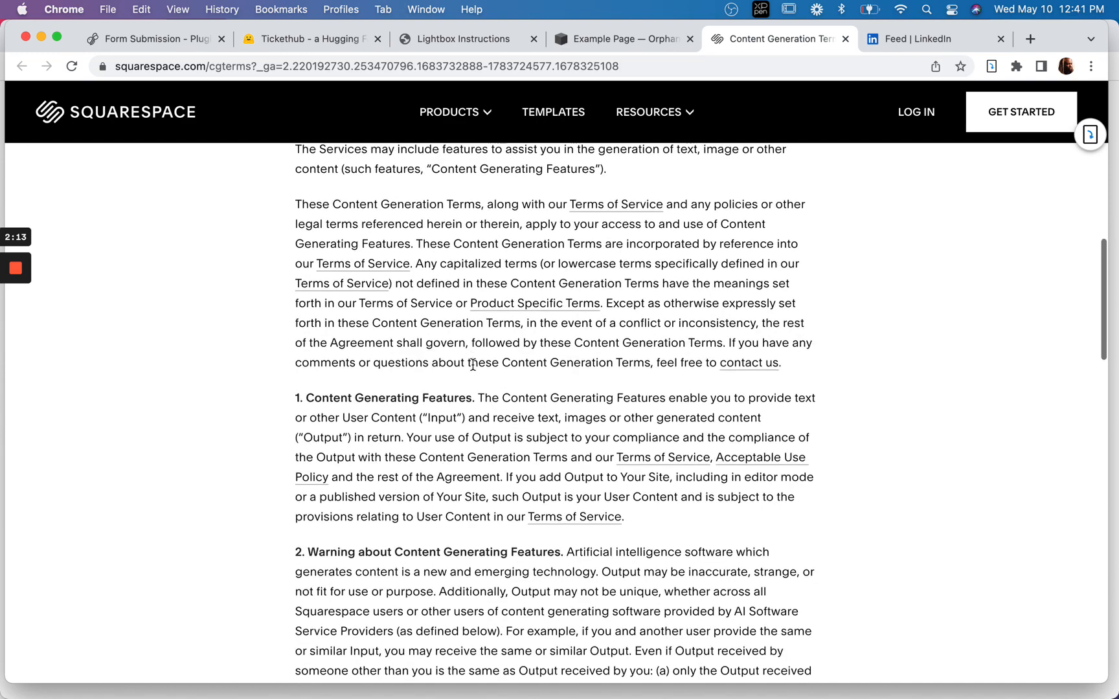
pyautogui.scroll(-3)
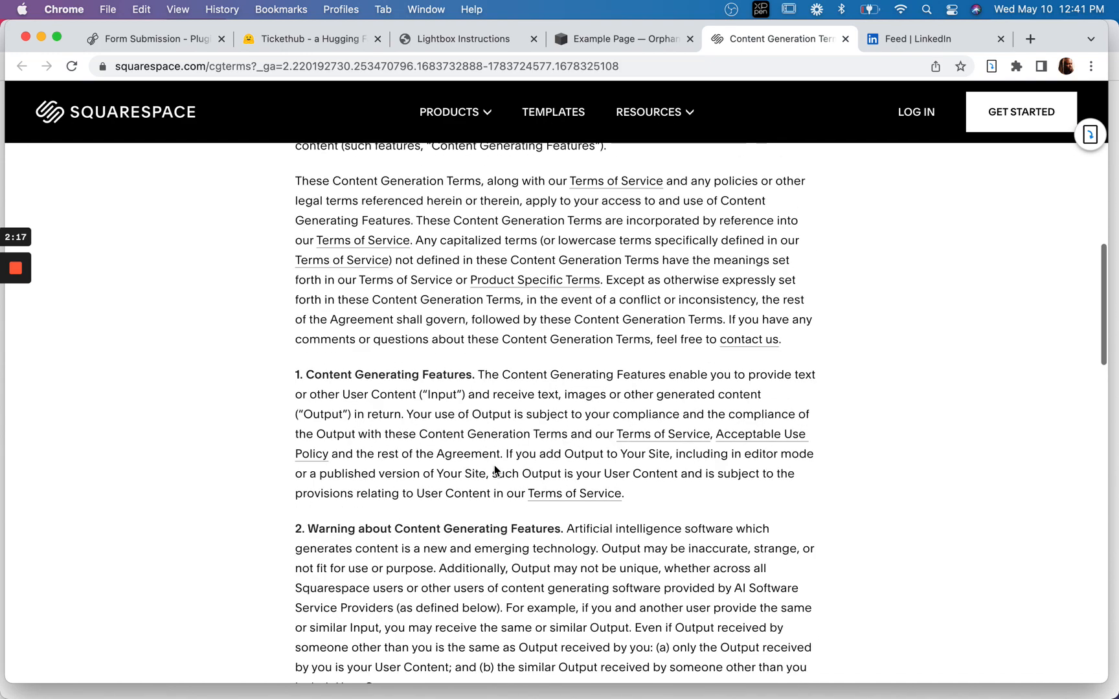
pyautogui.scroll(-3)
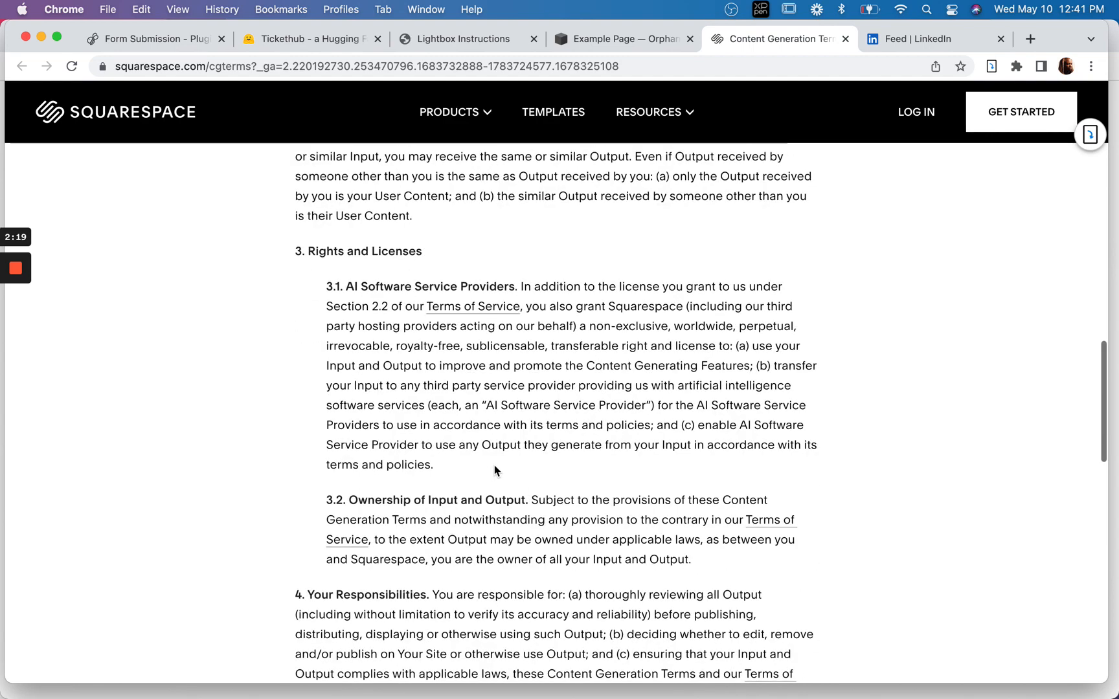
pyautogui.scroll(-3)
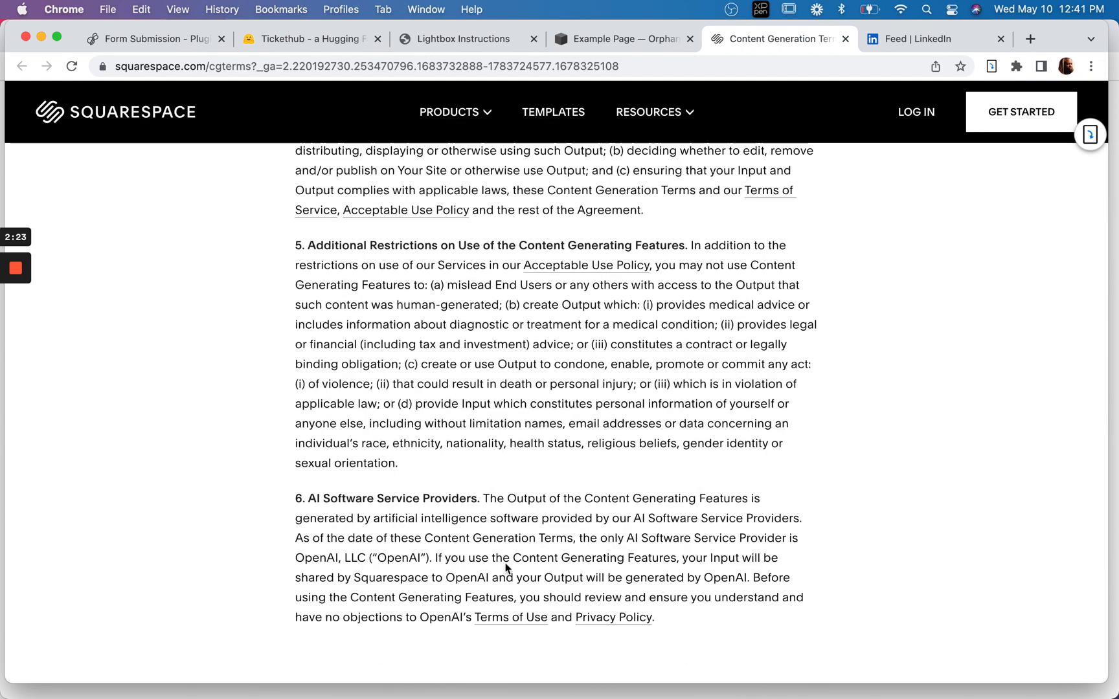
pyautogui.moveTo(745, 536)
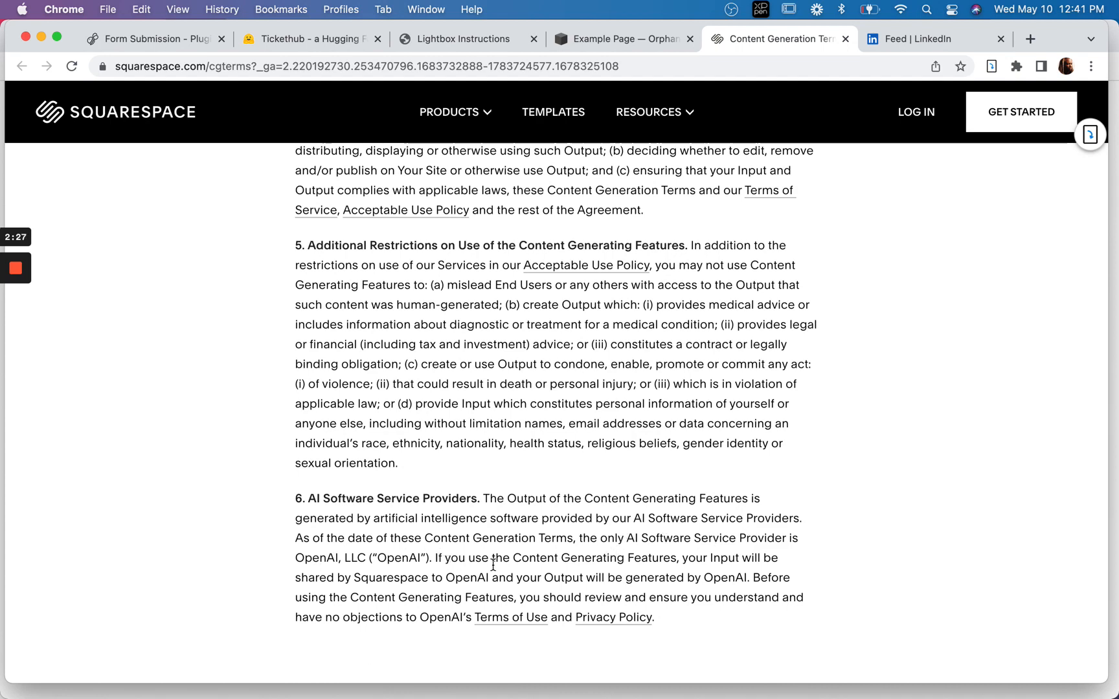
pyautogui.scroll(-3)
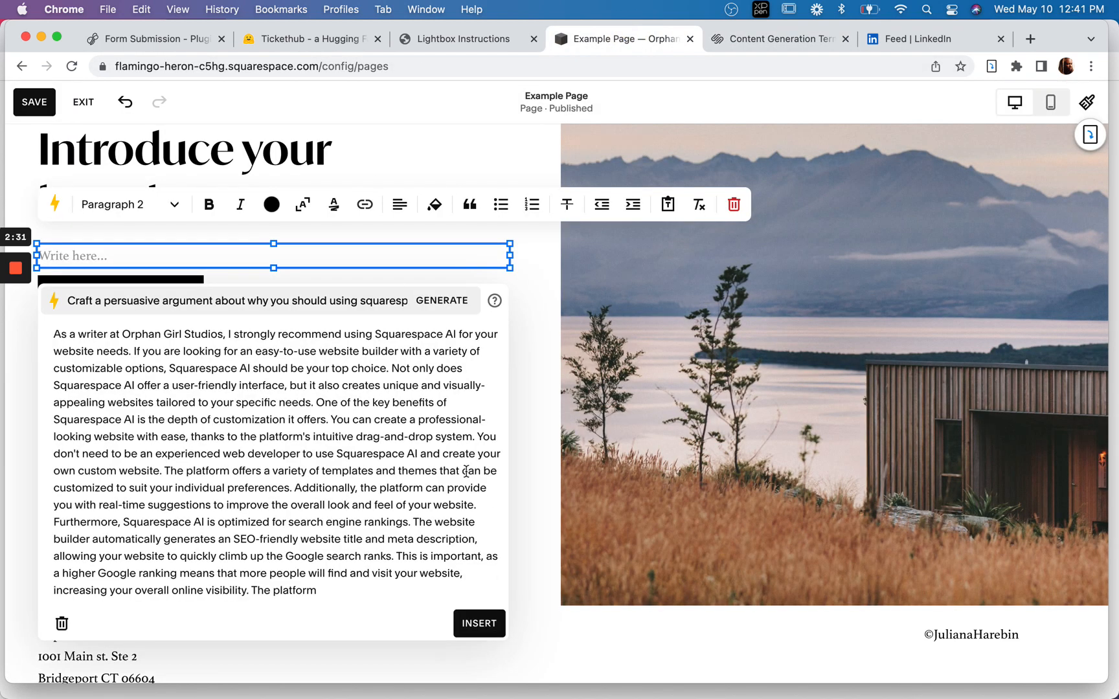
pyautogui.moveTo(341, 464)
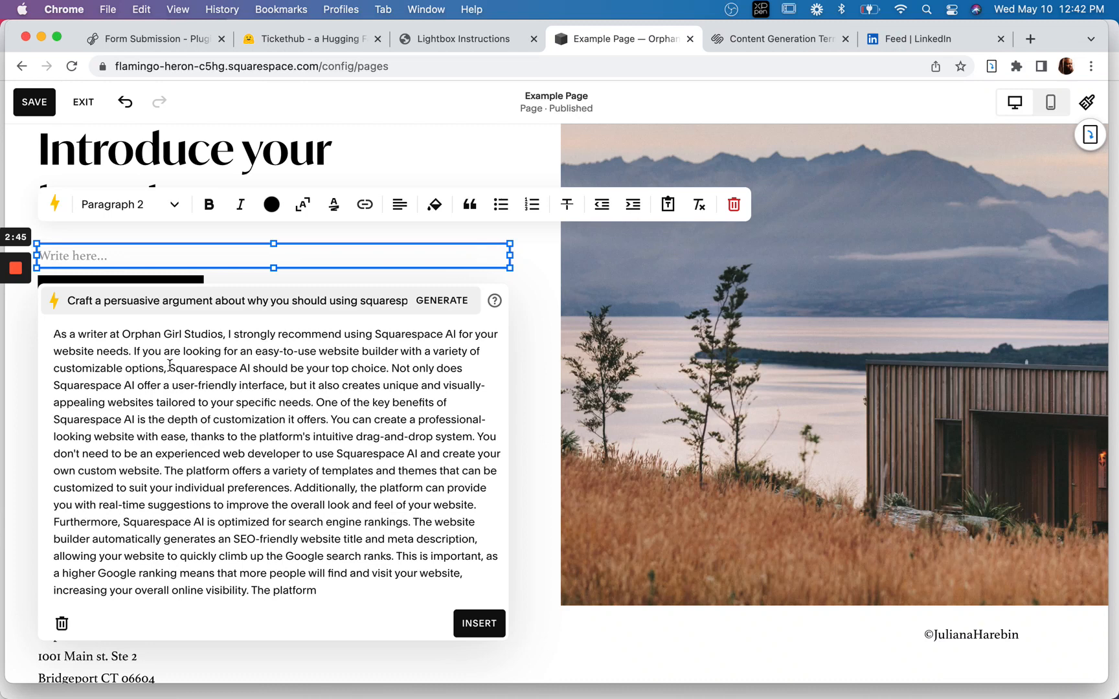
pyautogui.moveTo(186, 363)
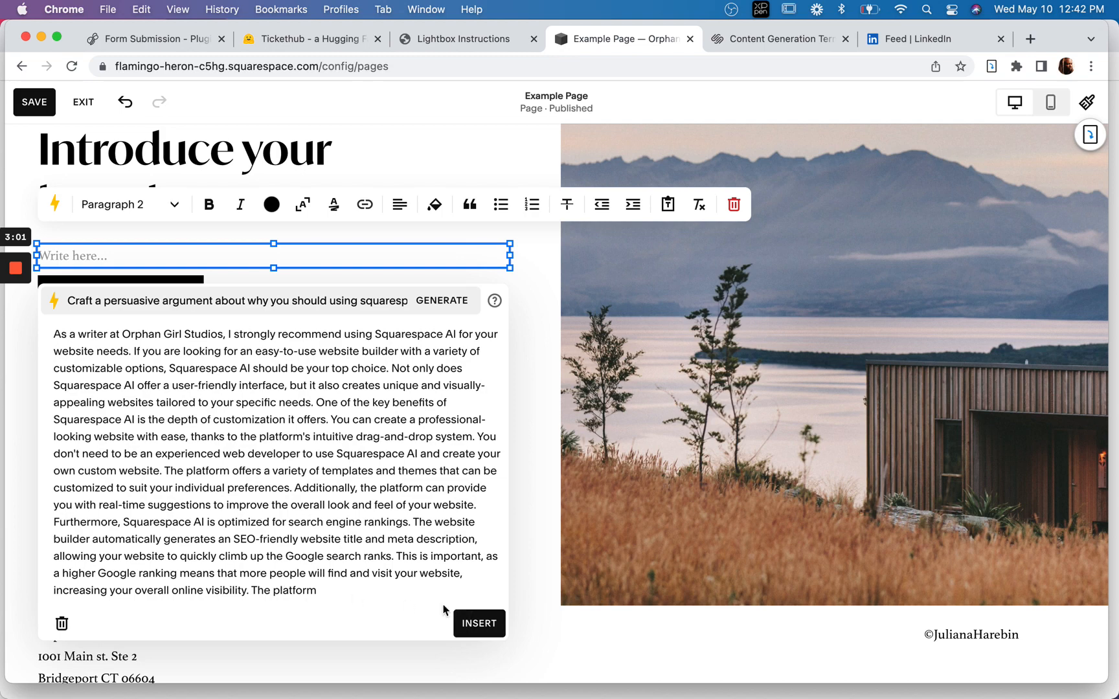
# Insert the generated persuasive argument about Squarespace into the text block
pyautogui.click(477, 622)
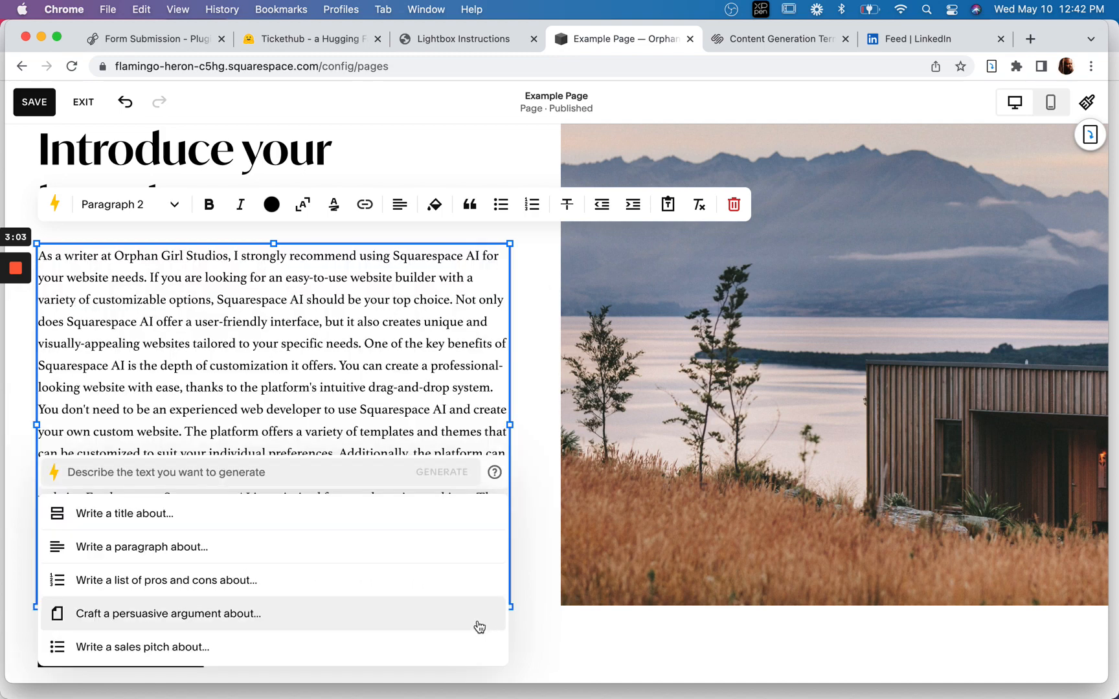
# Scroll the editor as the block returns to 'Write here…' with AI prompts showing
pyautogui.scroll(-3)
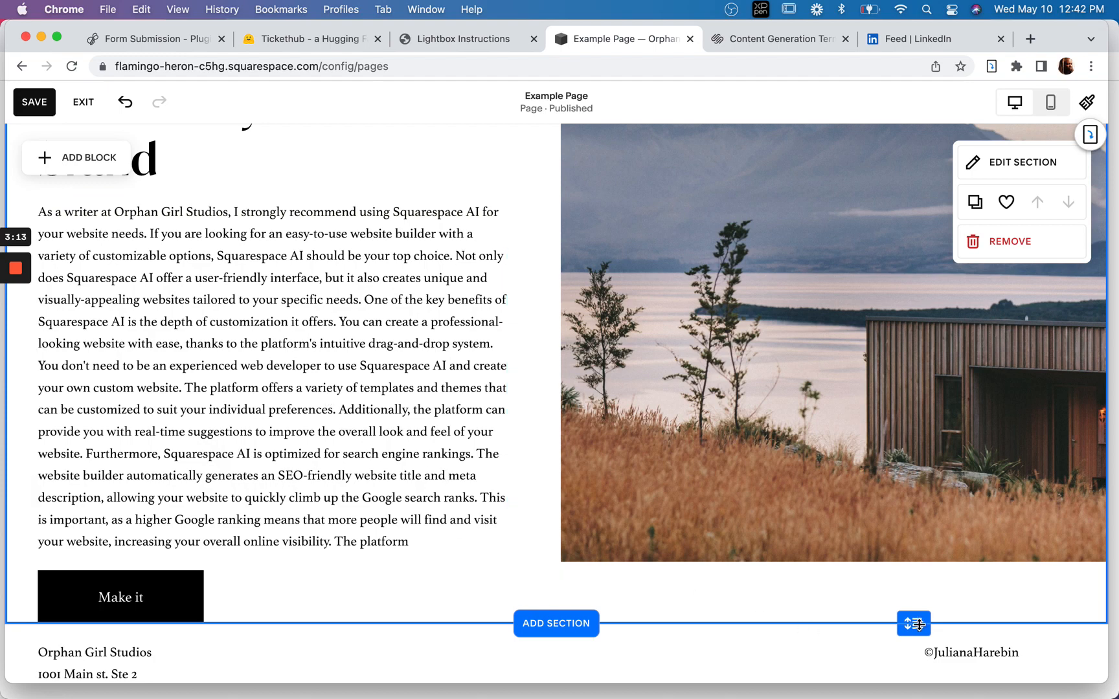
pyautogui.scroll(-3)
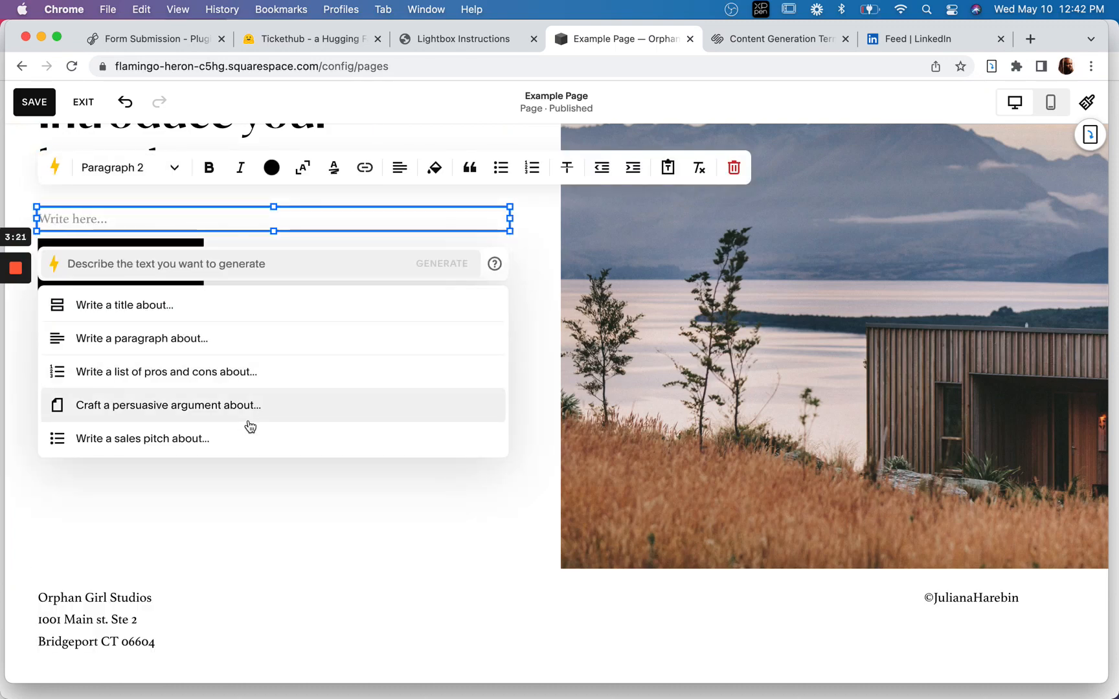
# Generate an AI paragraph from the prompt 'Write a paragraph about Orphan Girl Studios'
pyautogui.click(141, 338)
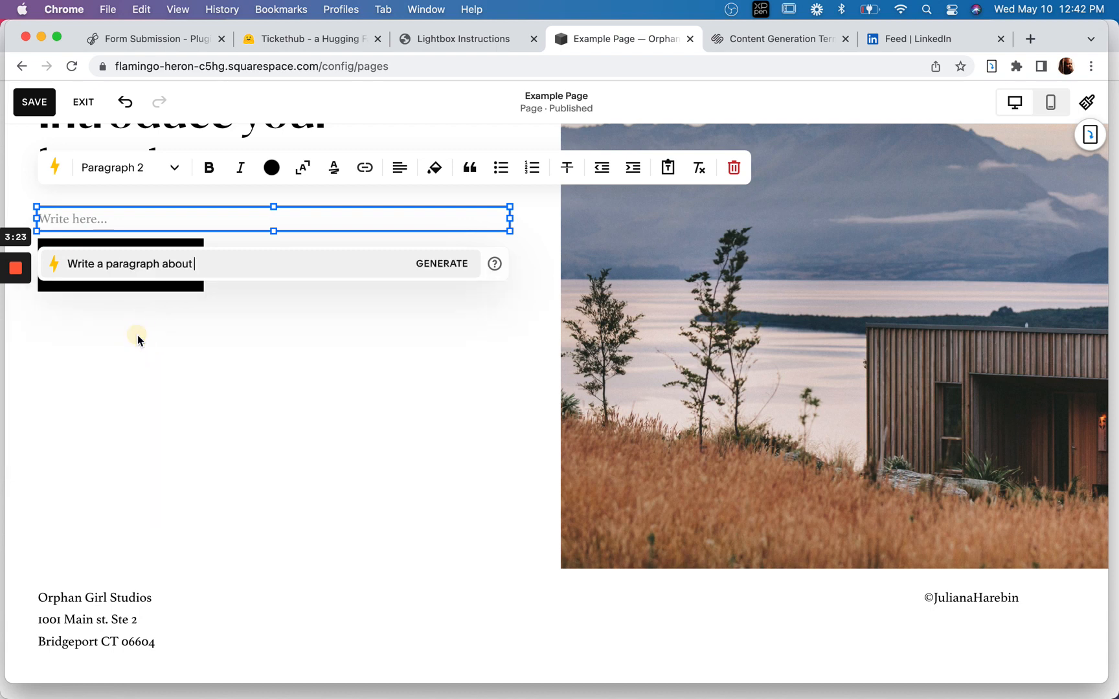
pyautogui.moveTo(249, 250)
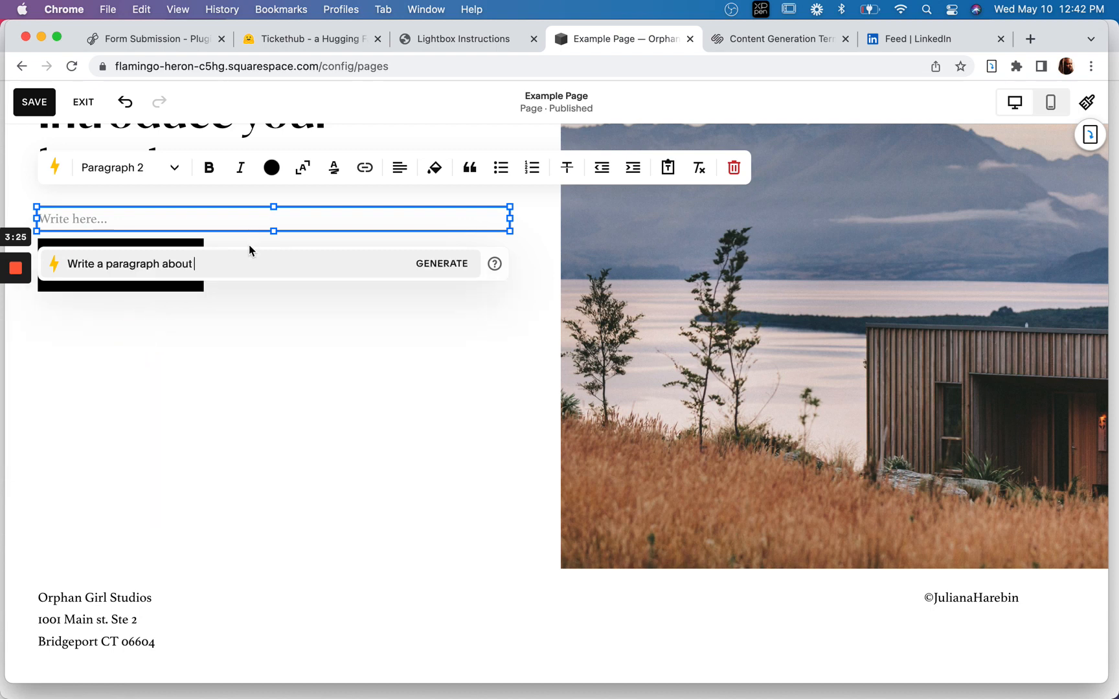
pyautogui.write('w')
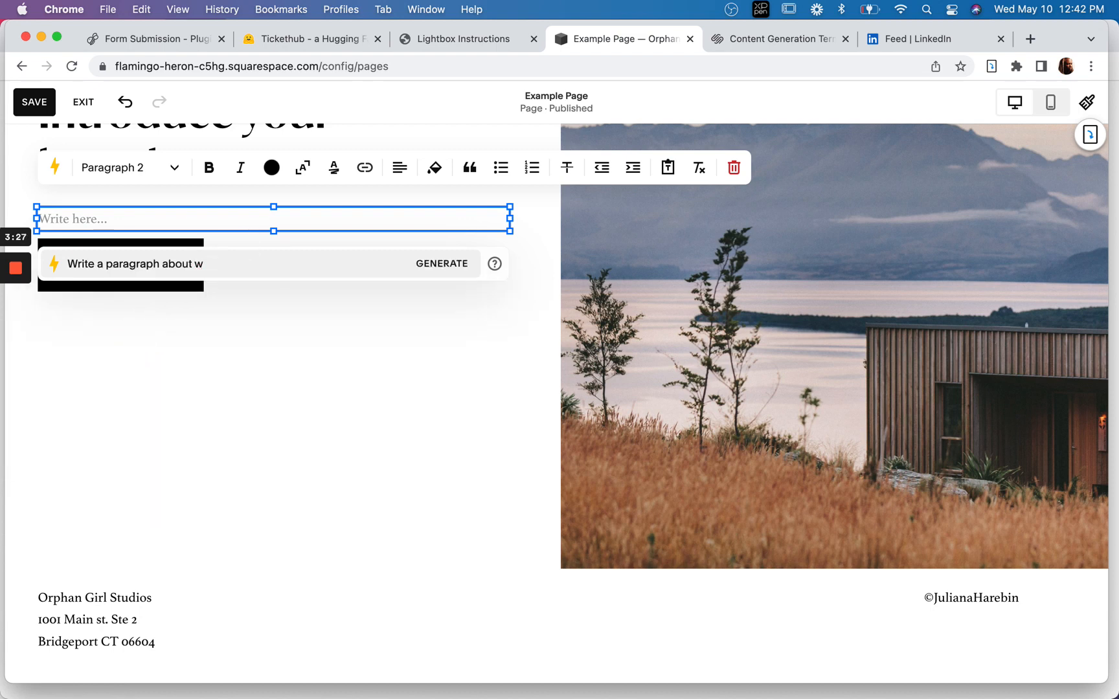
pyautogui.write('hy')
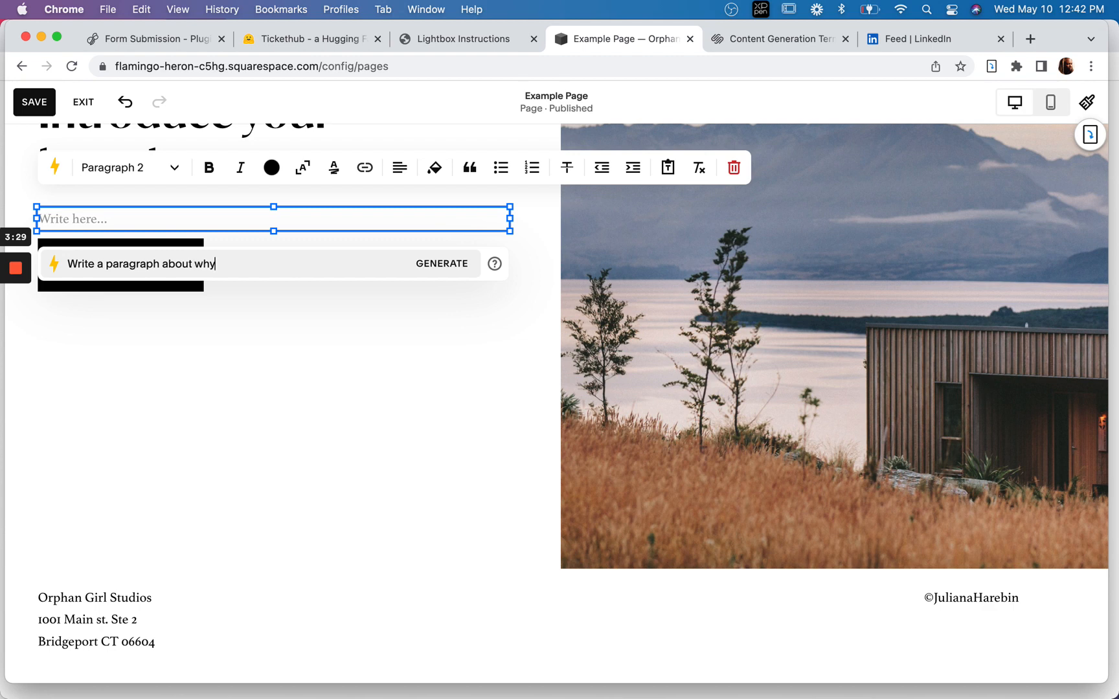
pyautogui.write('Orphan')
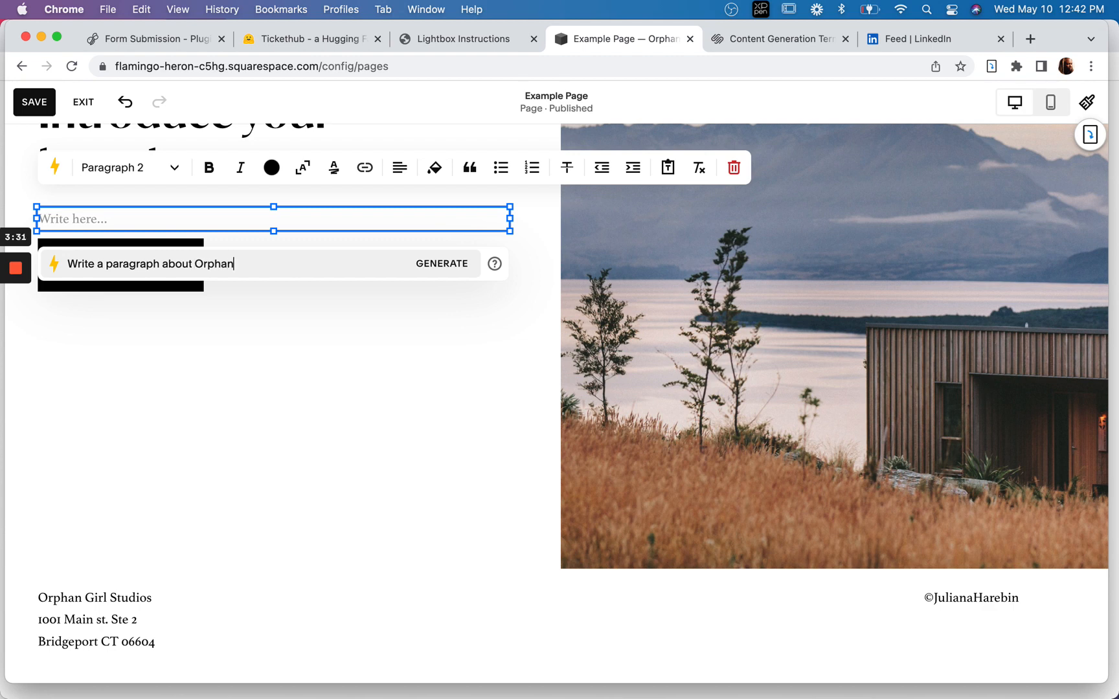
pyautogui.write('Girl Stu')
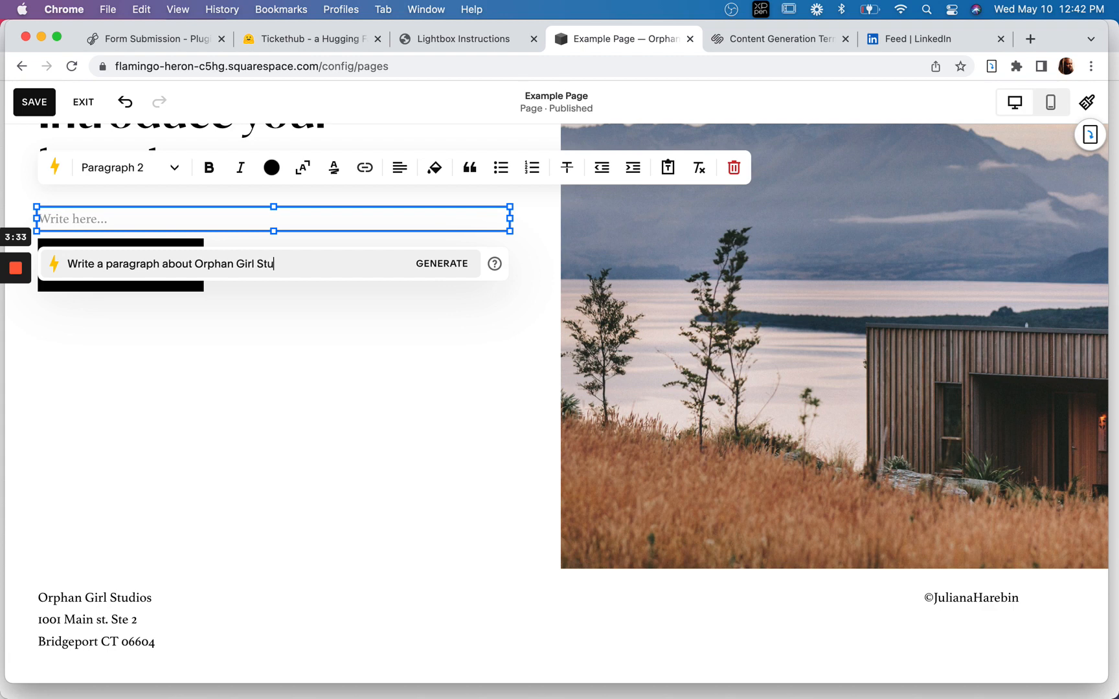
pyautogui.write('dios')
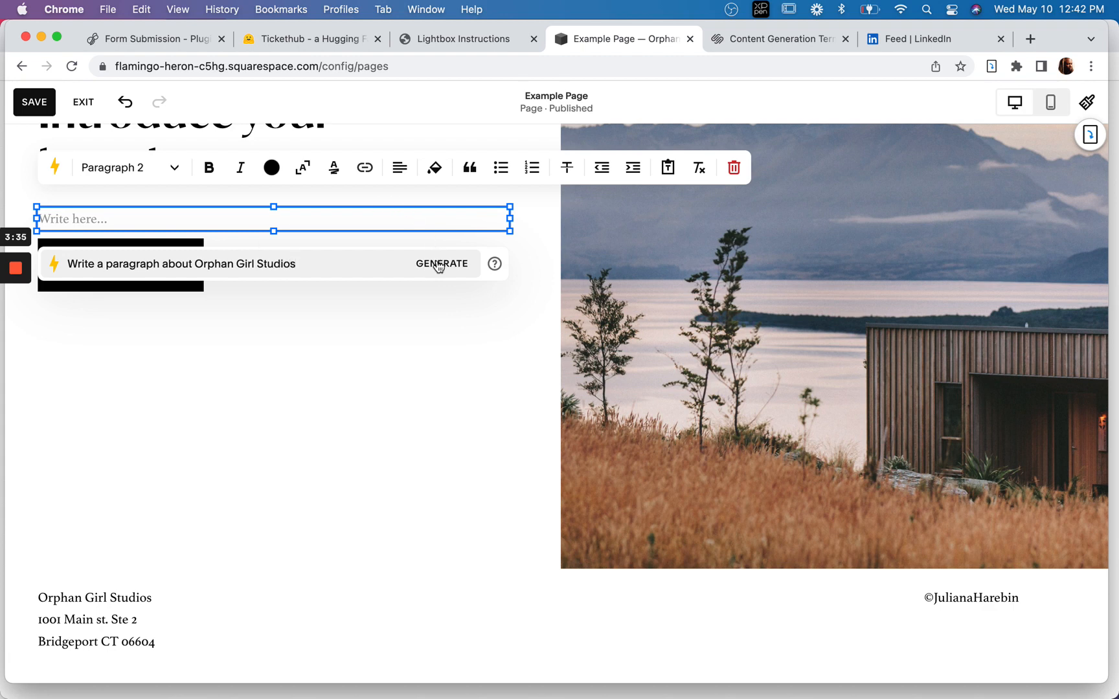
pyautogui.click(441, 263)
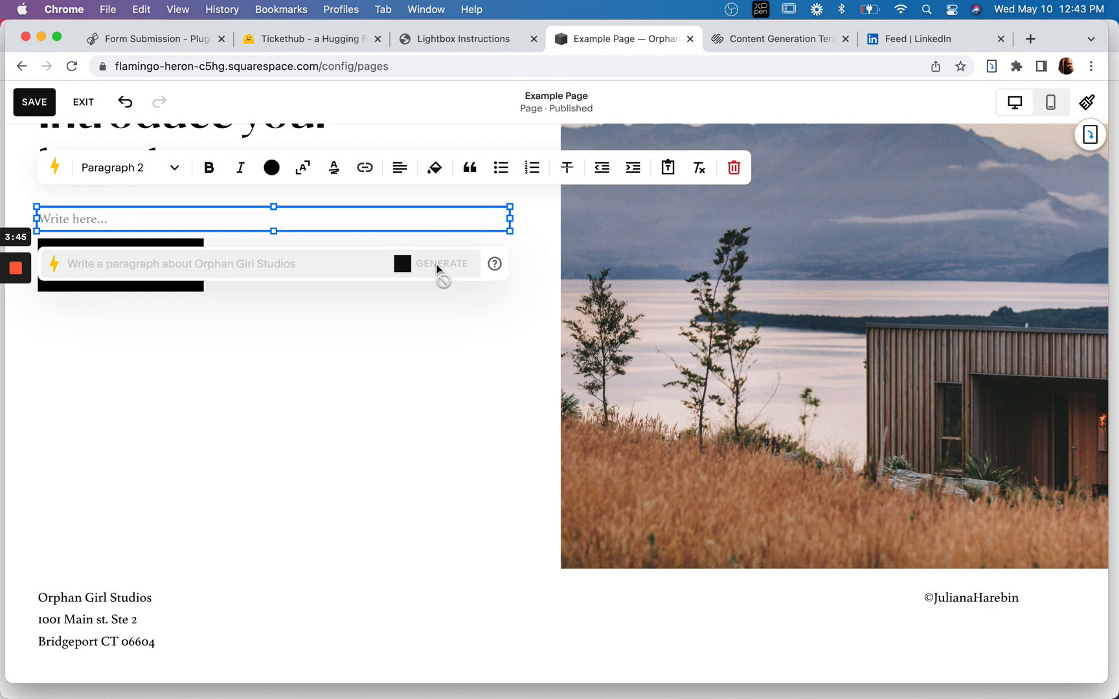
pyautogui.click(441, 264)
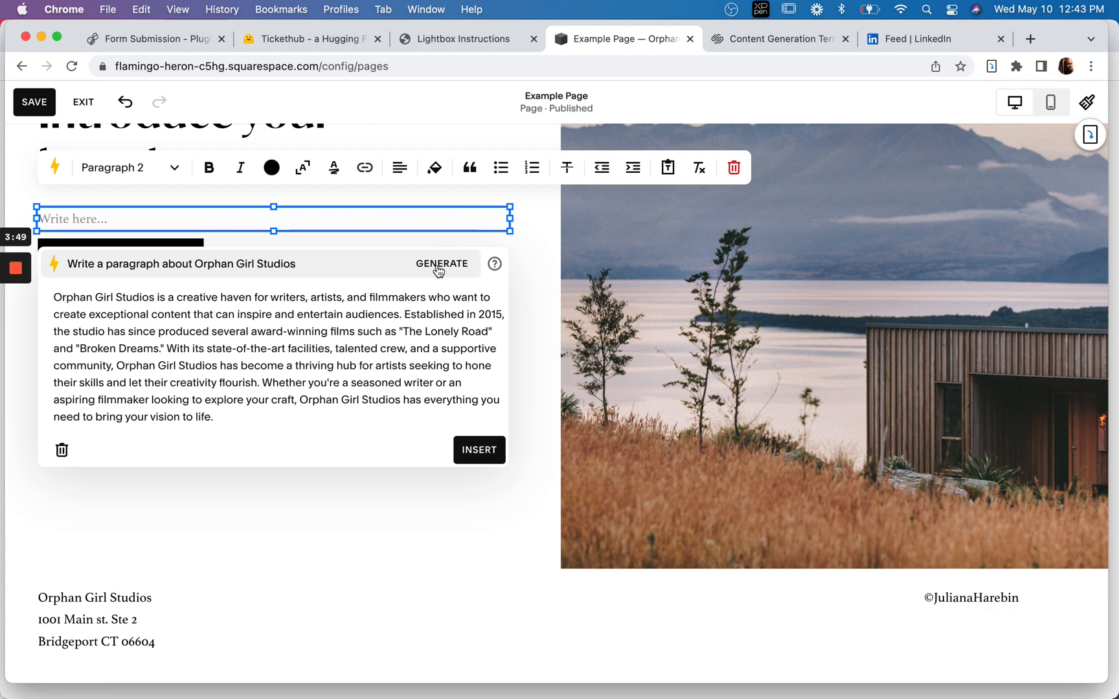
pyautogui.moveTo(187, 333)
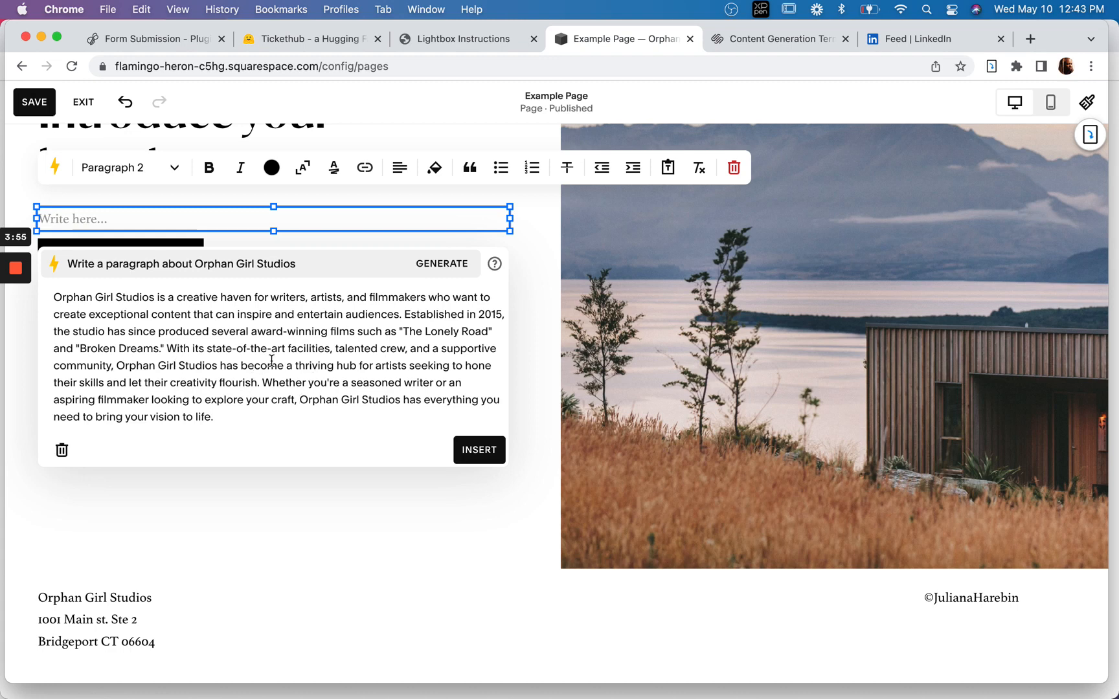
pyautogui.moveTo(328, 371)
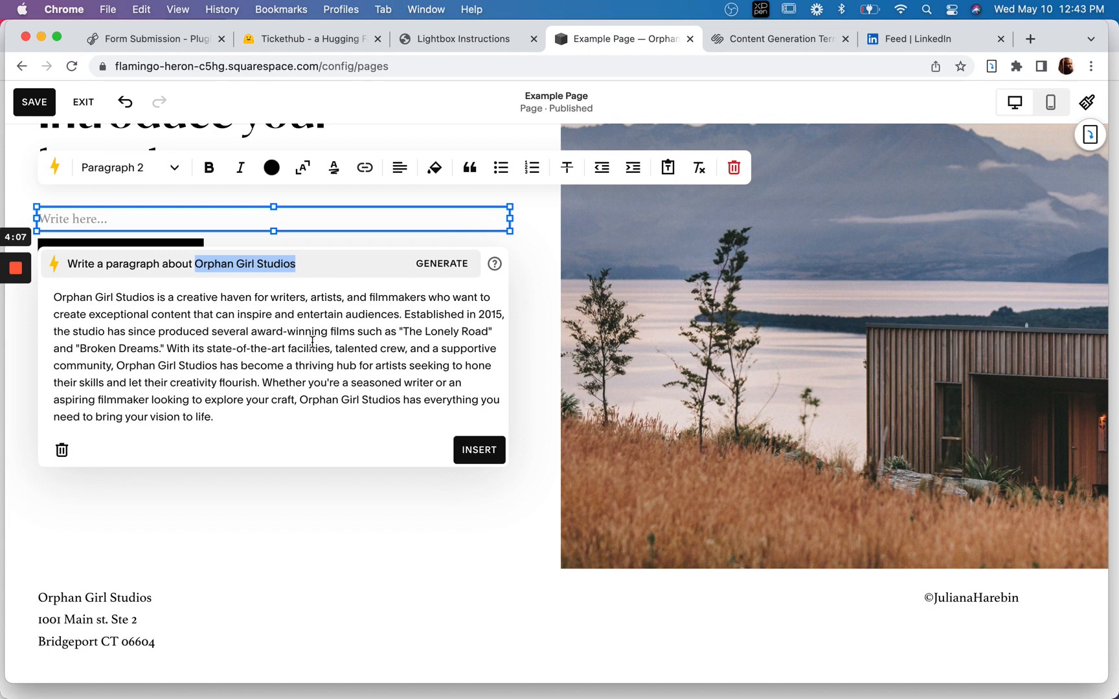
# Generate a paragraph about 'my website', then dismiss it without inserting
pyautogui.write('my website')
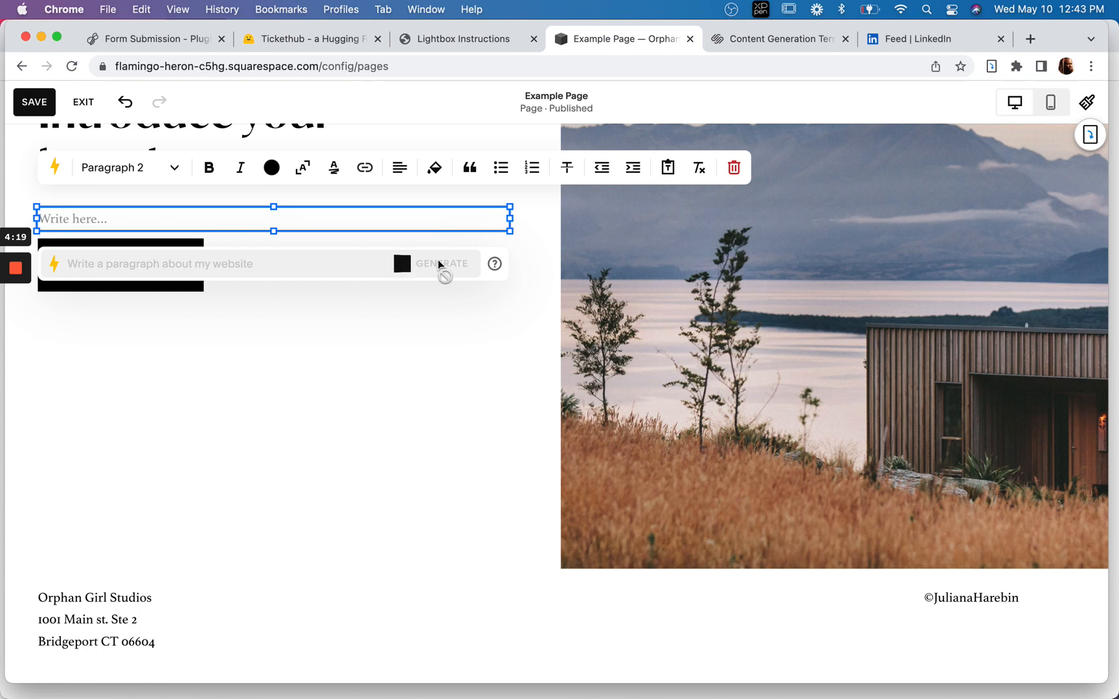
pyautogui.click(442, 264)
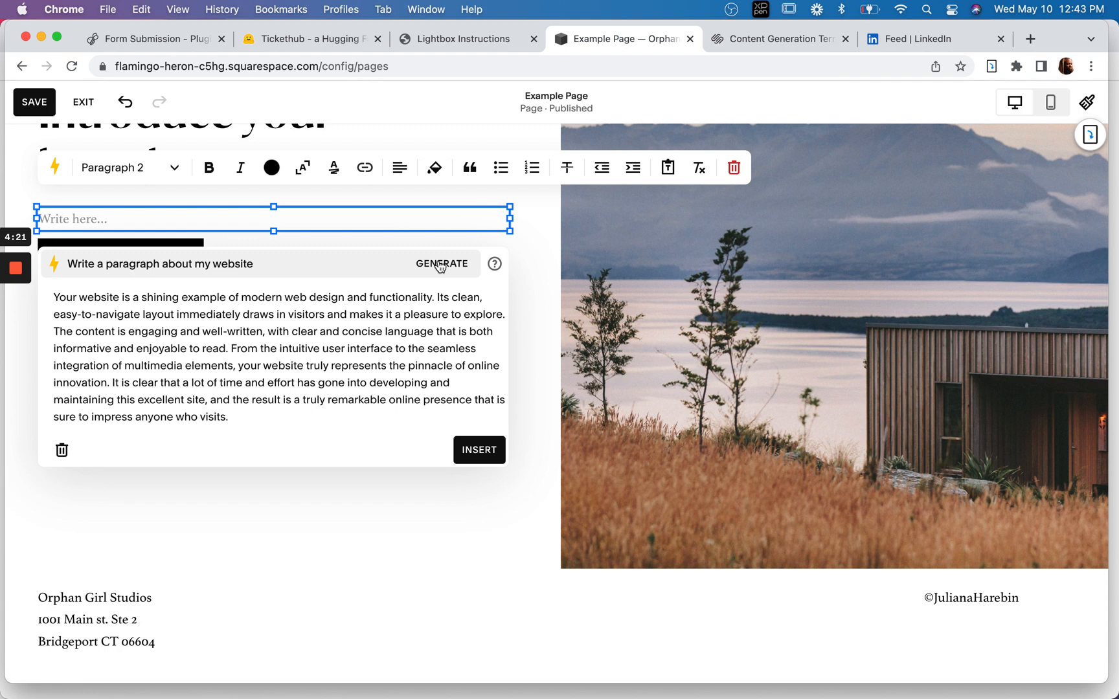
pyautogui.moveTo(418, 263)
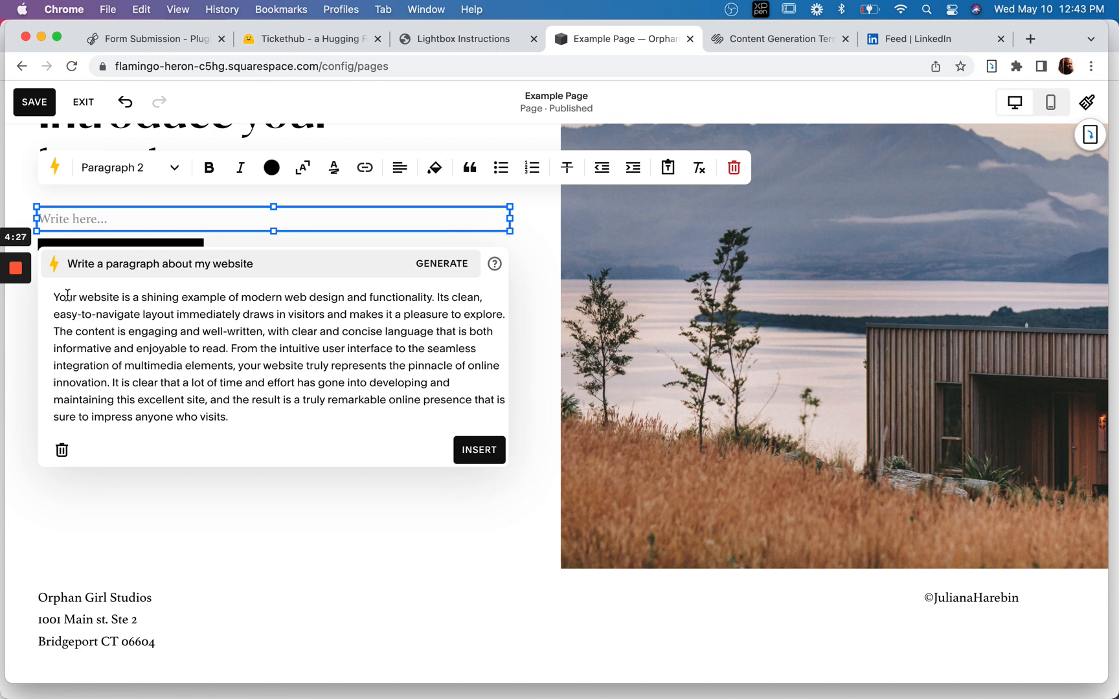
pyautogui.moveTo(281, 346)
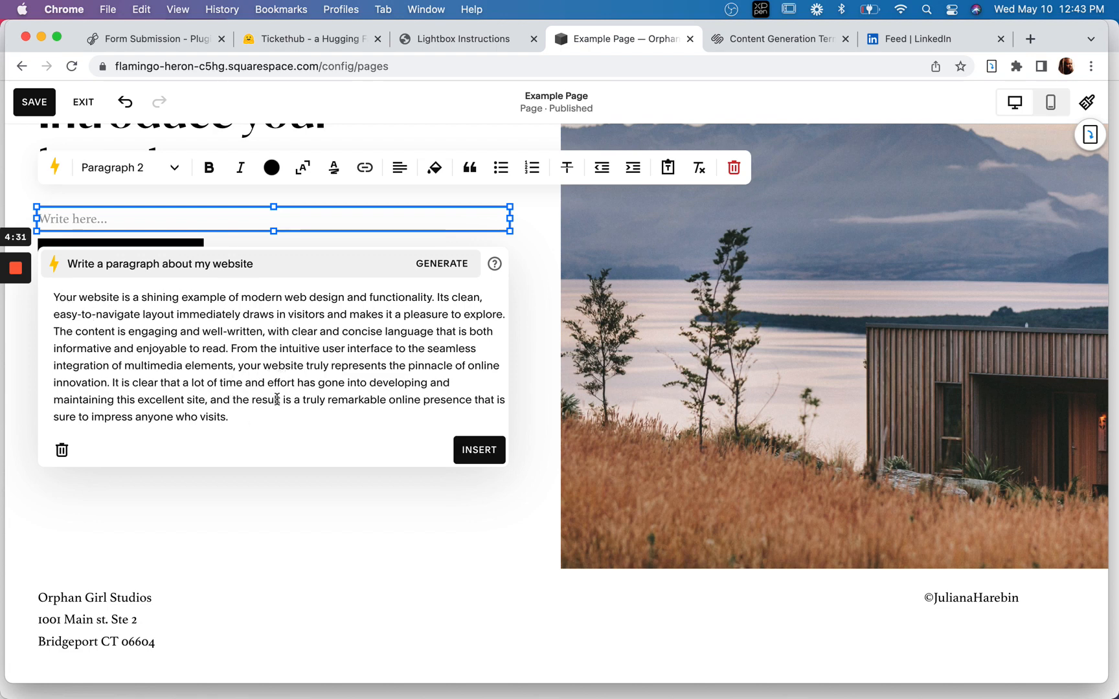
pyautogui.moveTo(389, 417)
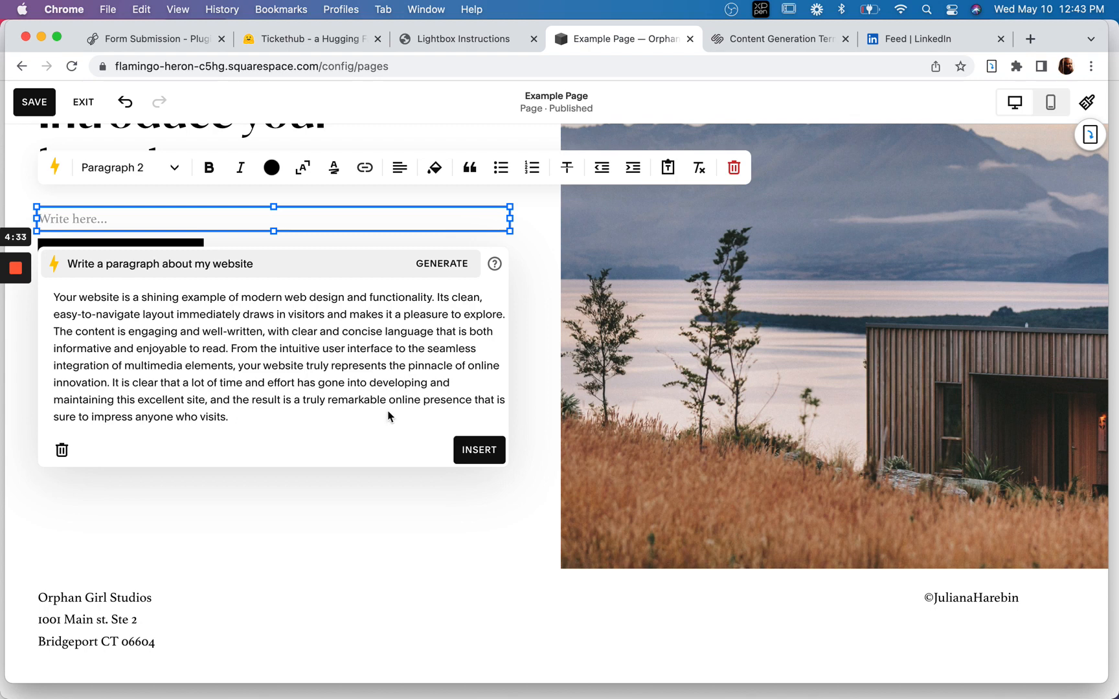
pyautogui.click(61, 450)
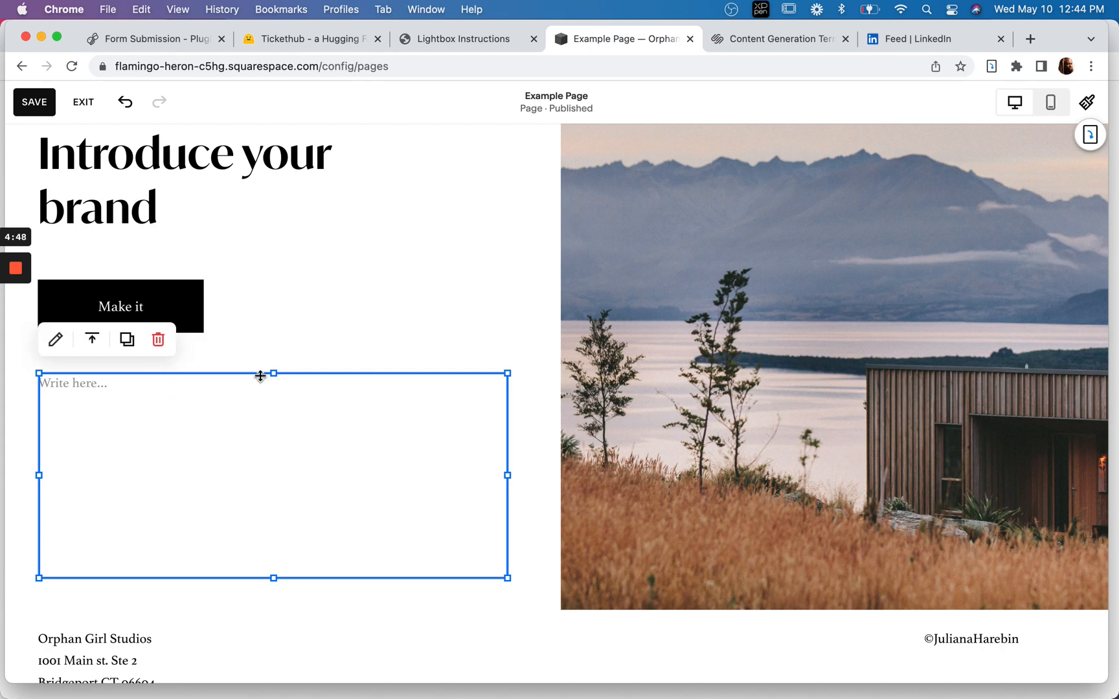
pyautogui.scroll(-3)
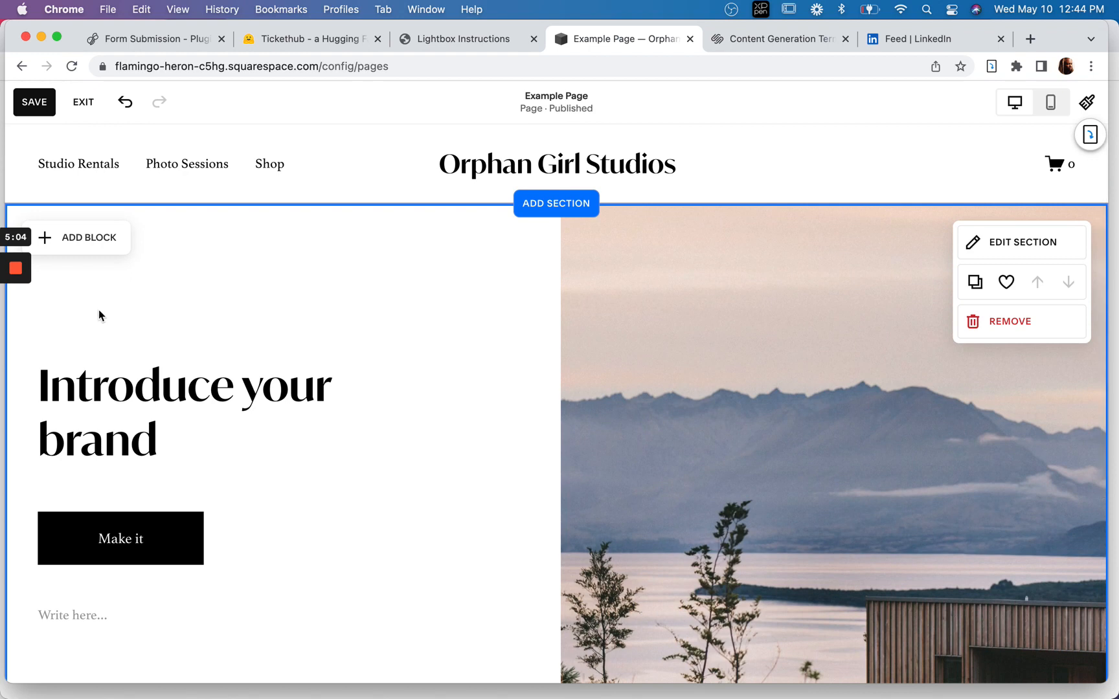
pyautogui.scroll(-3)
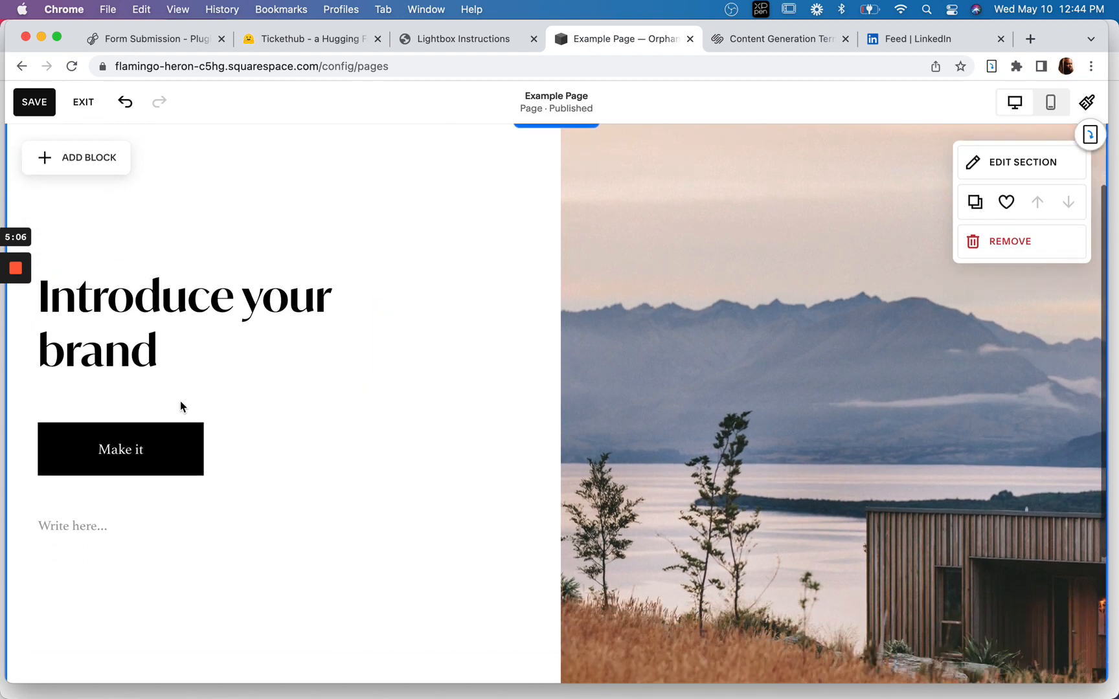
pyautogui.moveTo(135, 518)
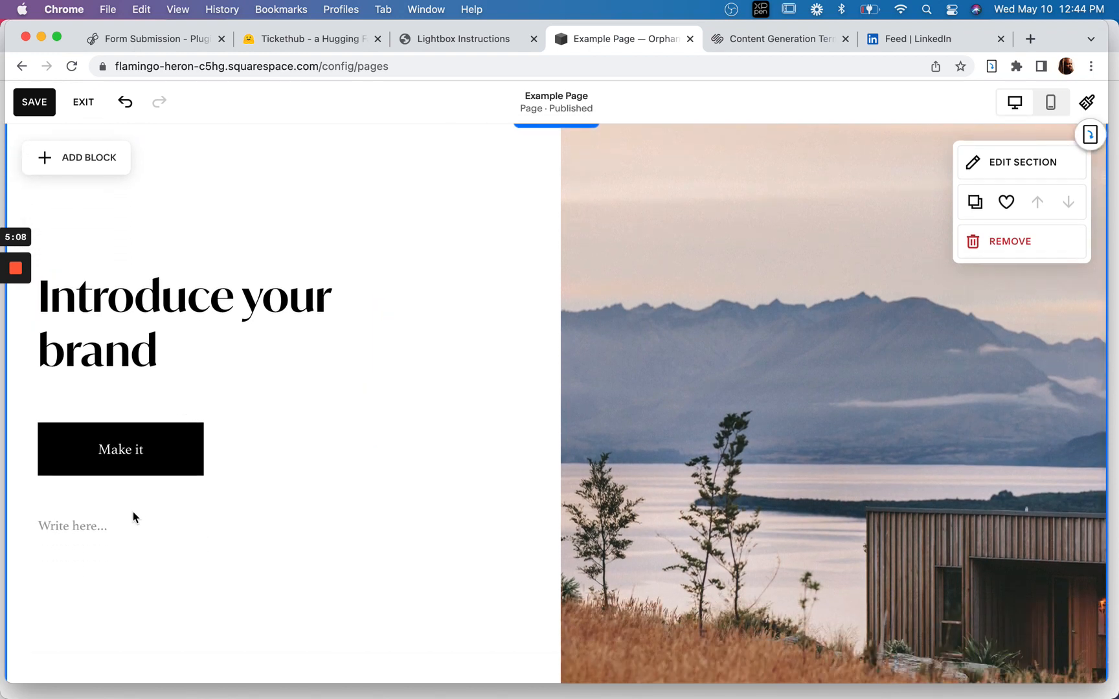